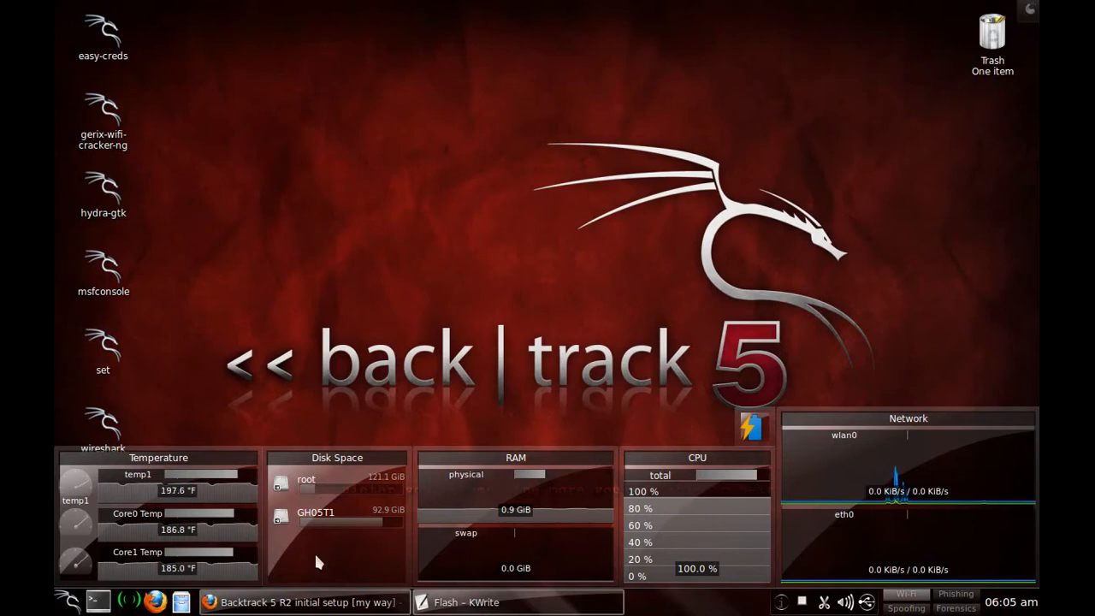
# - Bring up the YouTube video page in Firefox and try playing the unavailable video
pyautogui.click(304, 602)
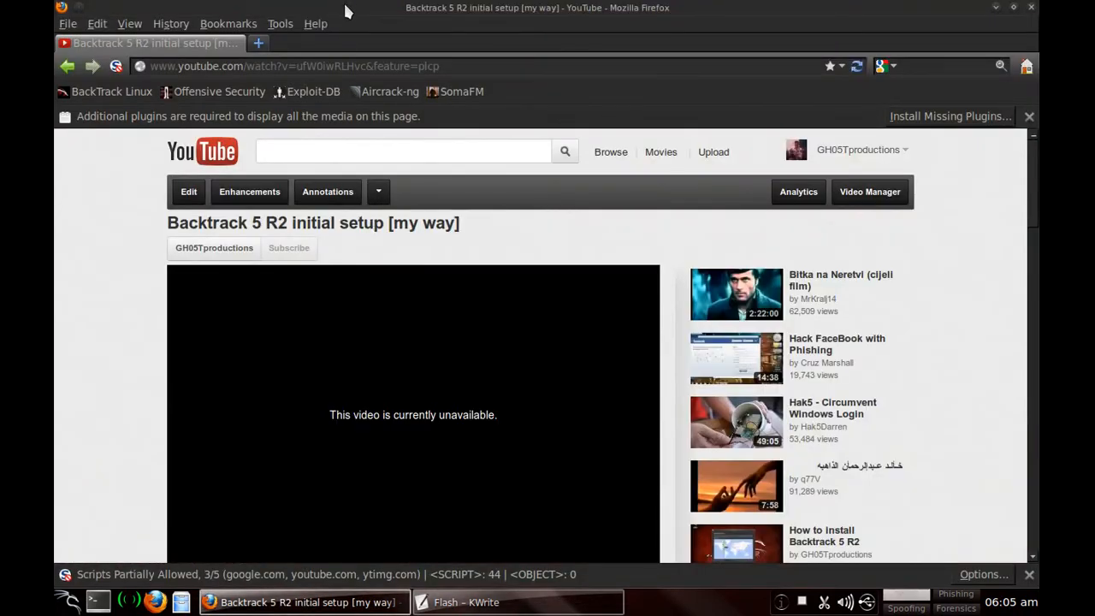
pyautogui.moveTo(414, 386)
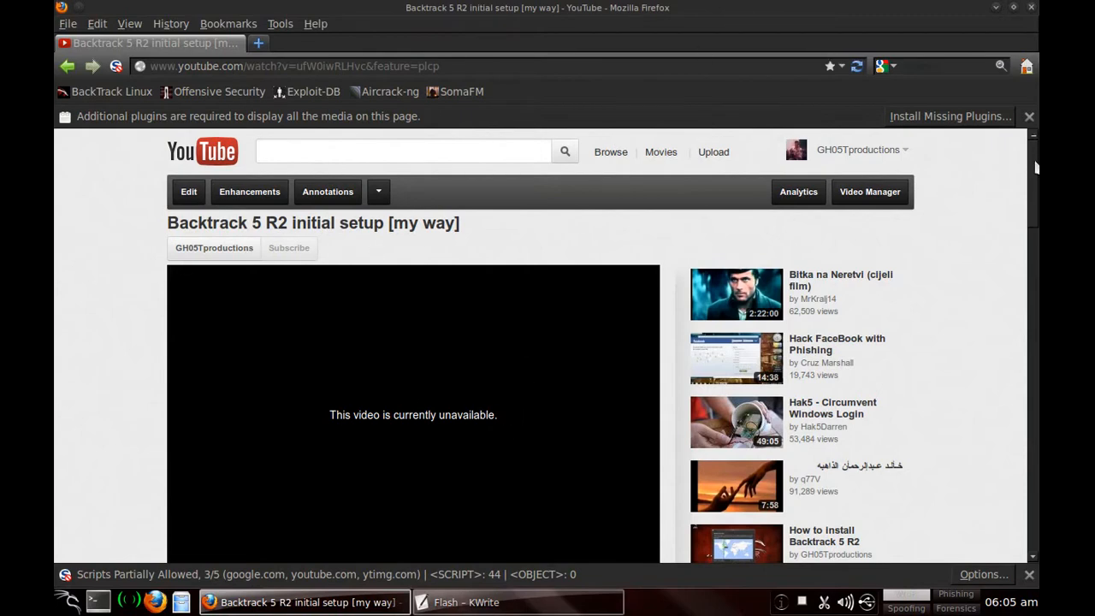
pyautogui.scroll(-3)
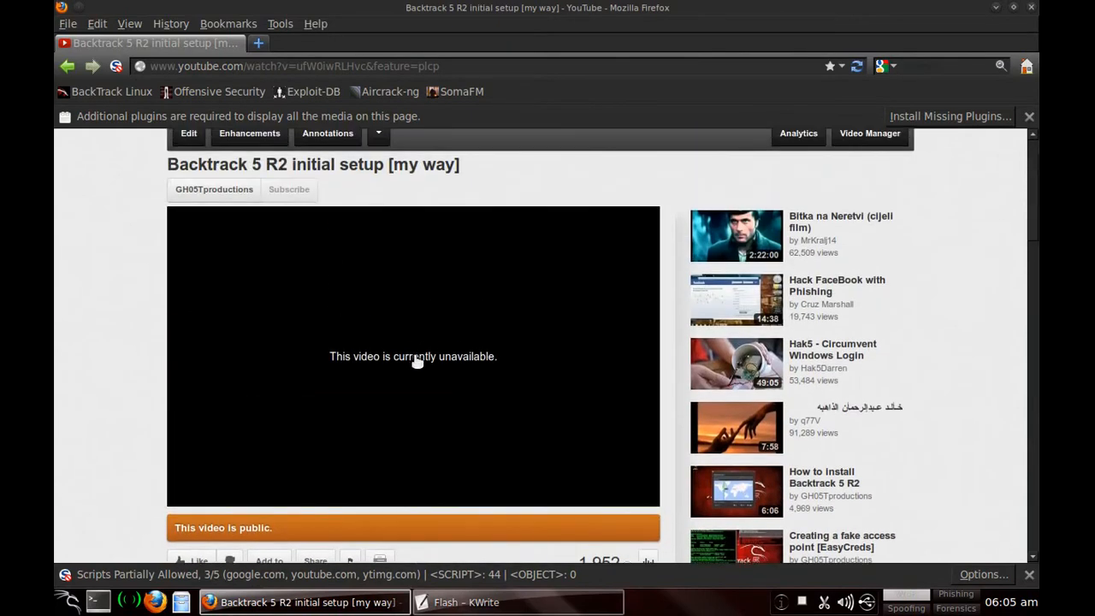
pyautogui.click(858, 65)
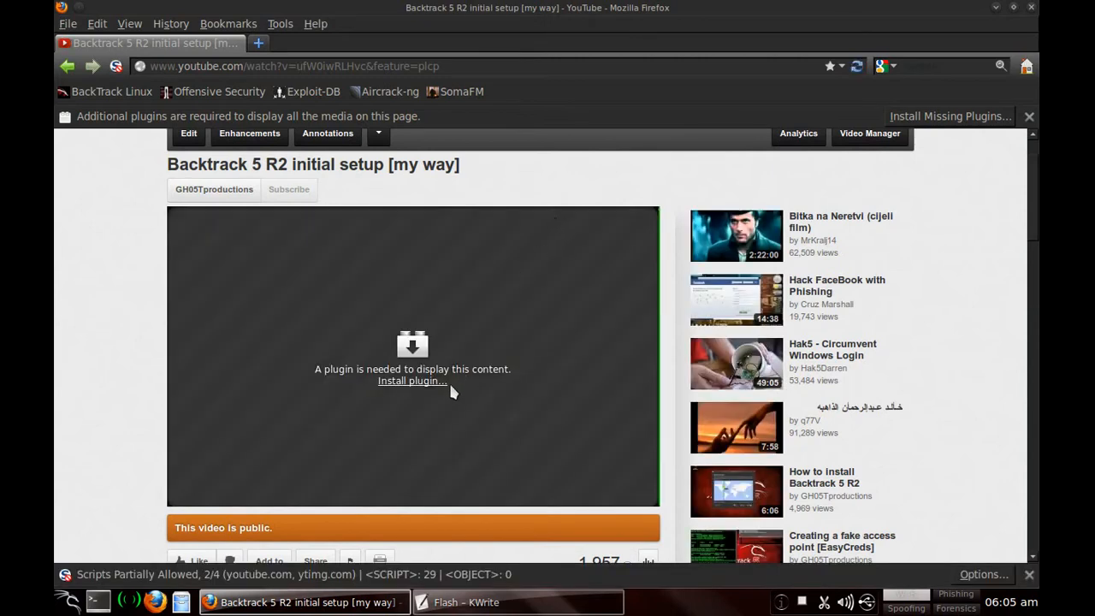
# - Request the missing plugin, reaching the plugin finder's 'no suitable plugins found' result
pyautogui.click(410, 380)
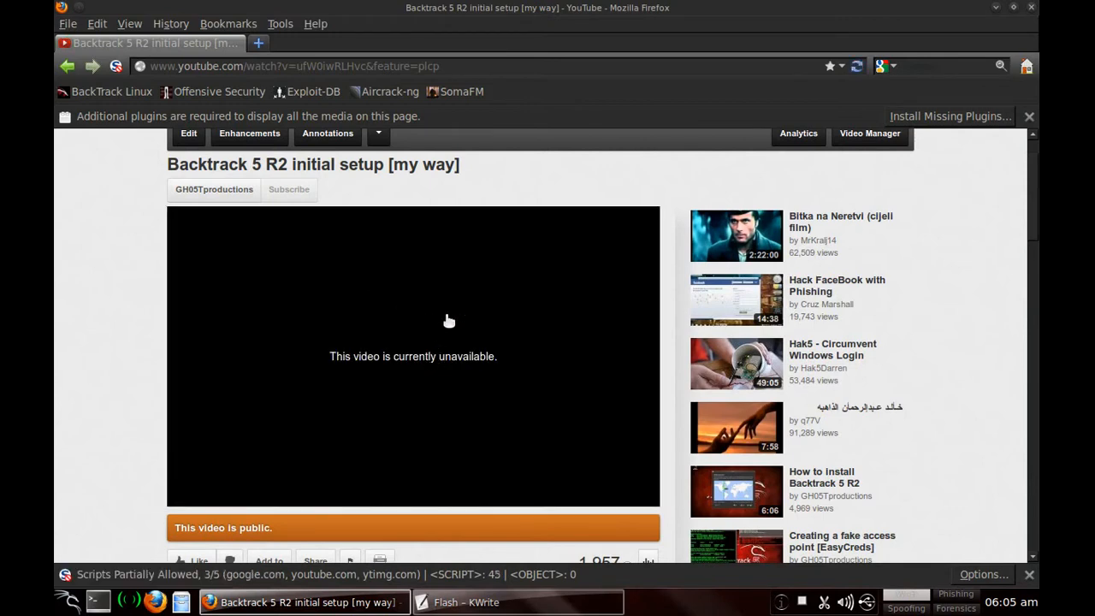
pyautogui.moveTo(954, 128)
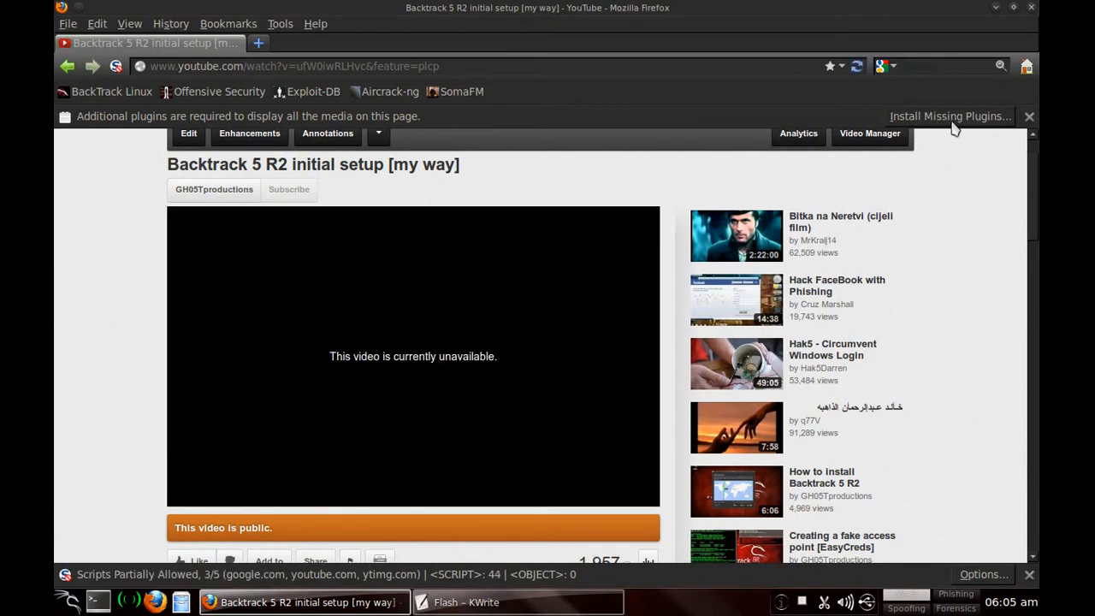
pyautogui.moveTo(948, 124)
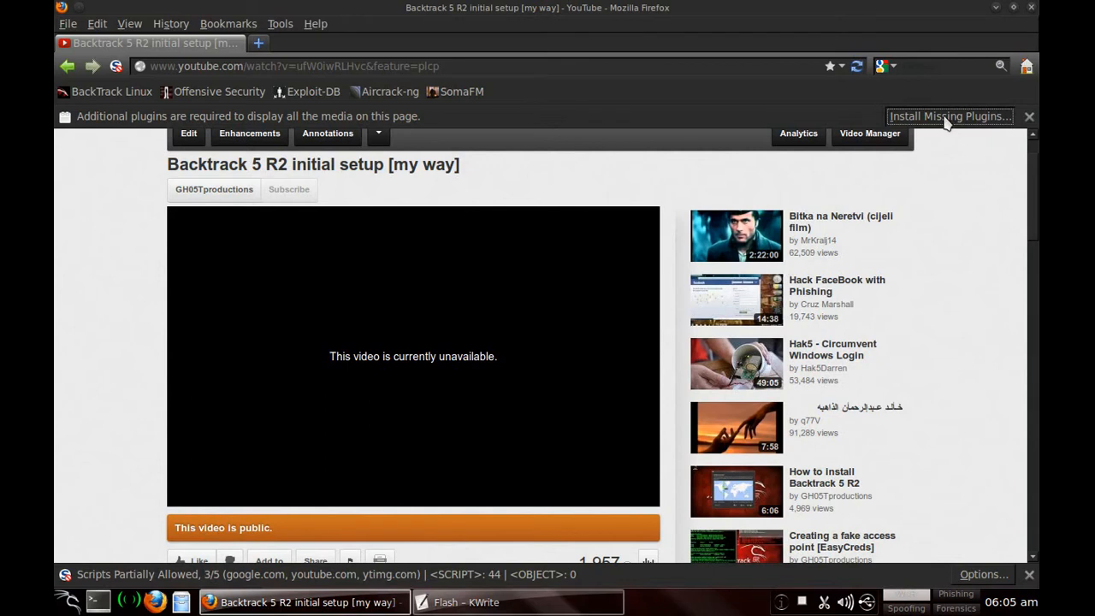
pyautogui.click(949, 117)
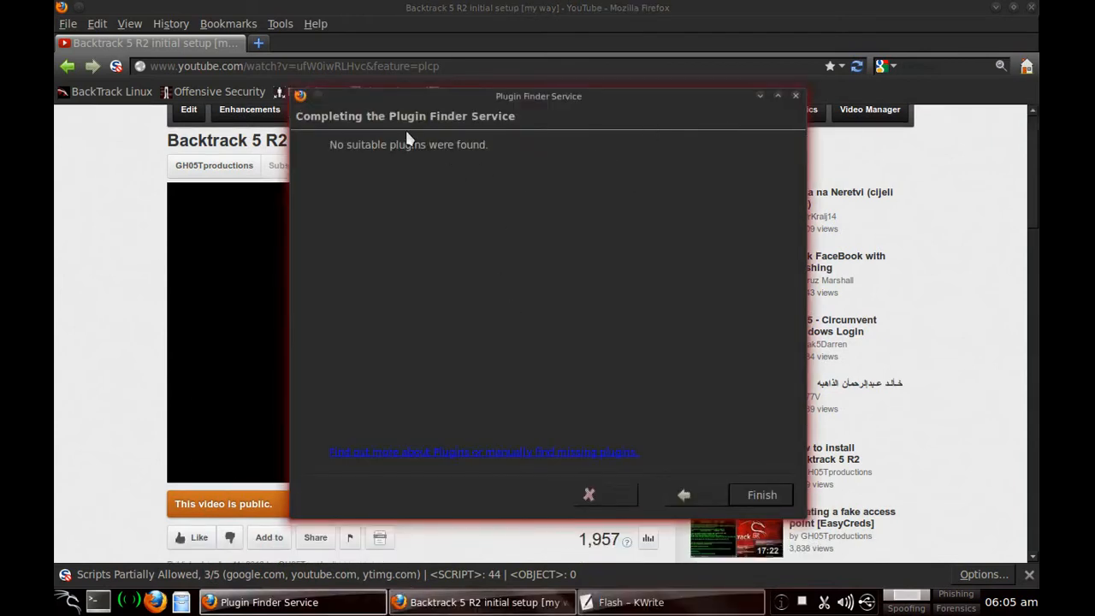
# - Show the Flash notes' tar extraction command, then bring up the home folder in Dolphin
pyautogui.click(761, 494)
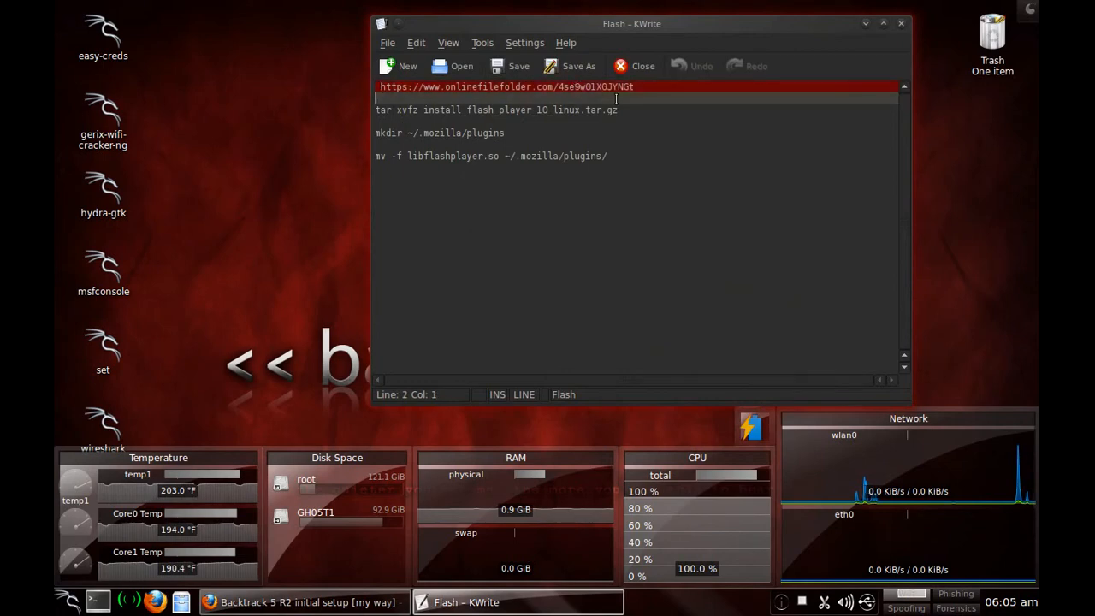
pyautogui.click(637, 86)
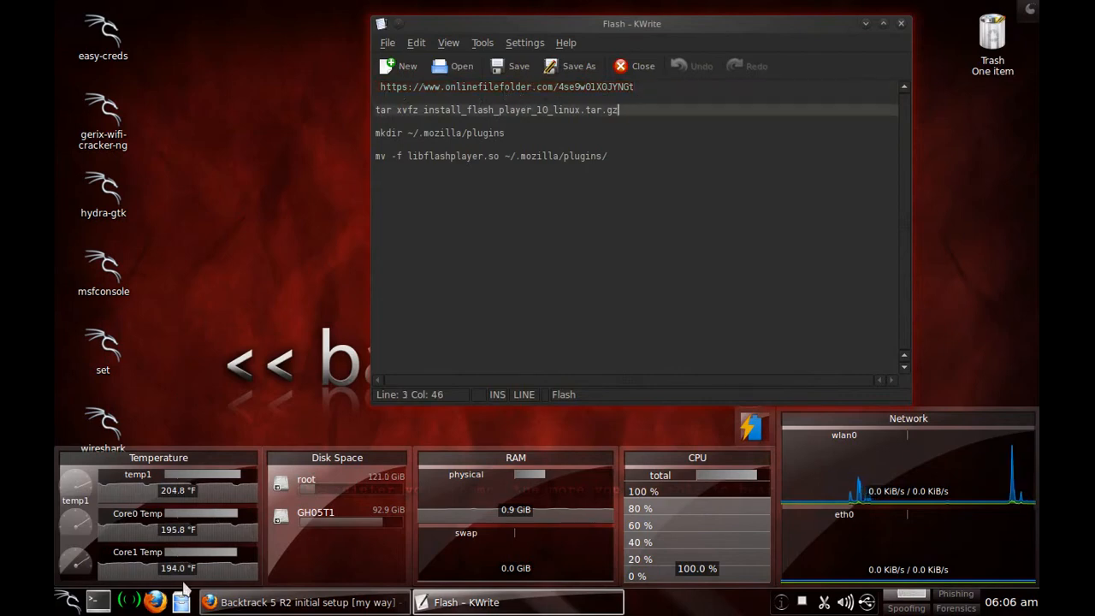
pyautogui.click(181, 602)
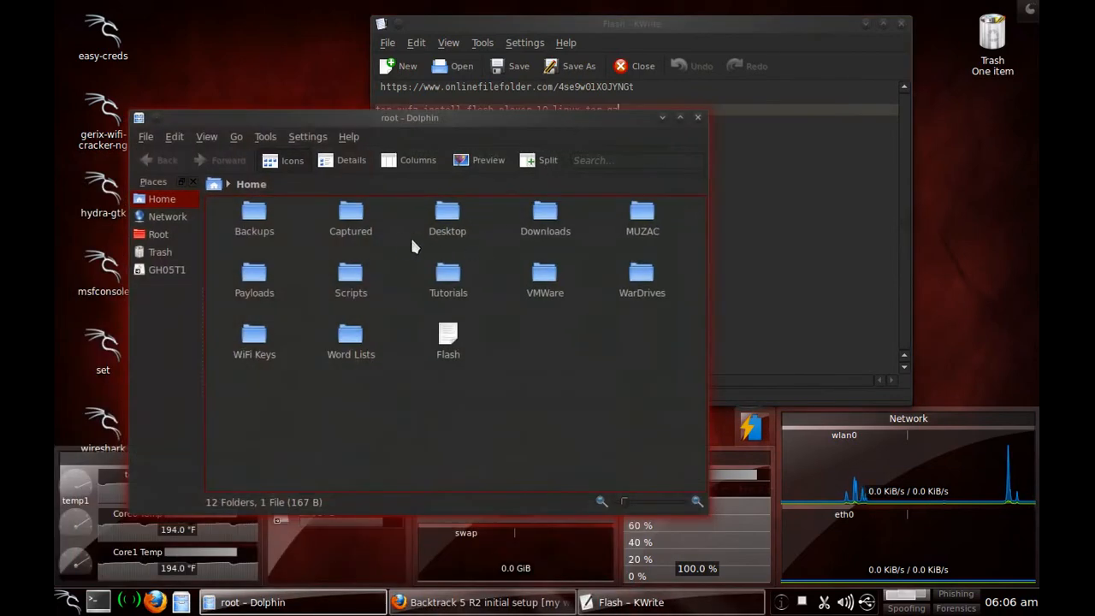
pyautogui.moveTo(544, 231)
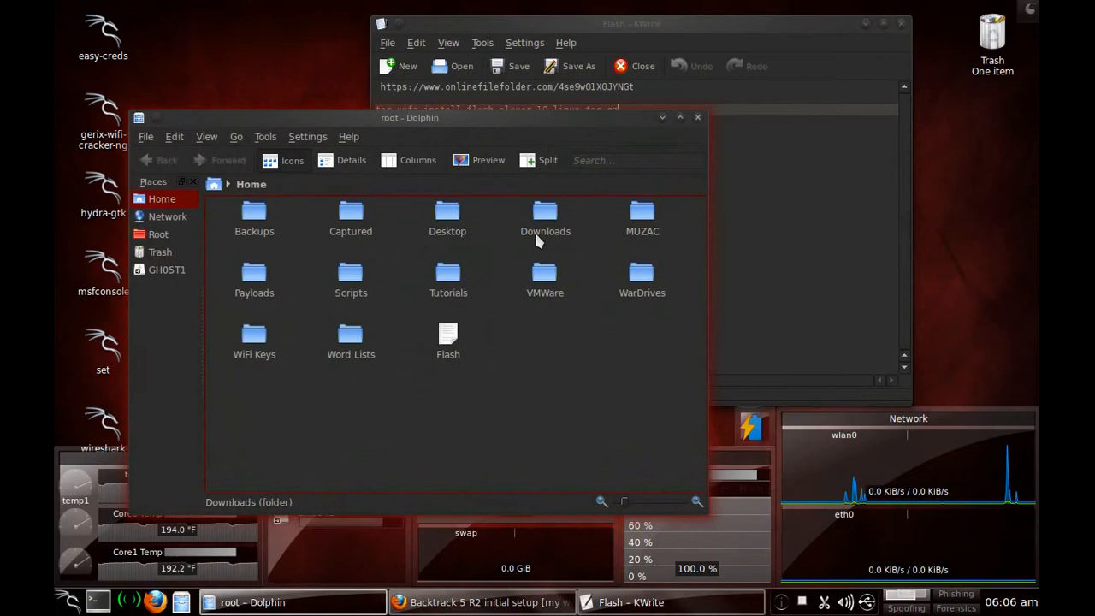
# - Show the Downloads folder with the install_flash_player archive, then return to the notes
pyautogui.doubleClick(544, 218)
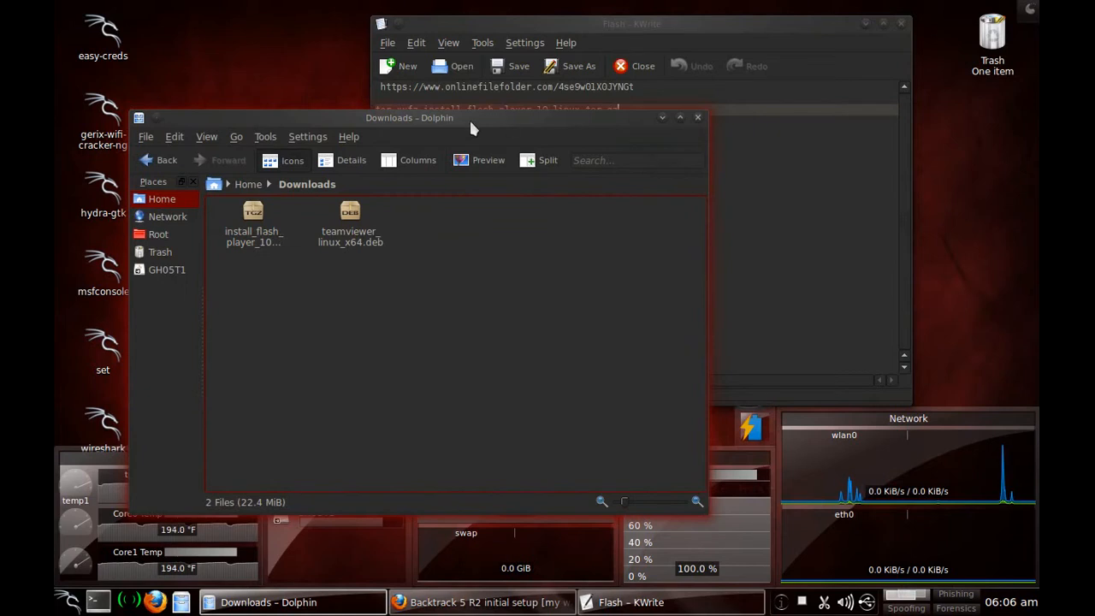
pyautogui.click(632, 24)
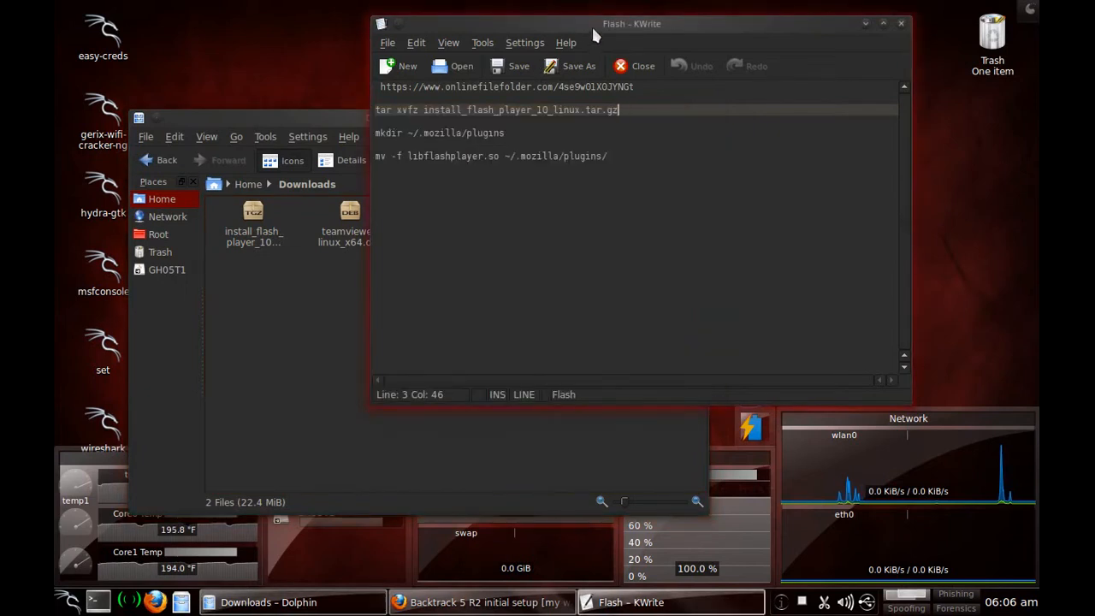
pyautogui.moveTo(373, 236)
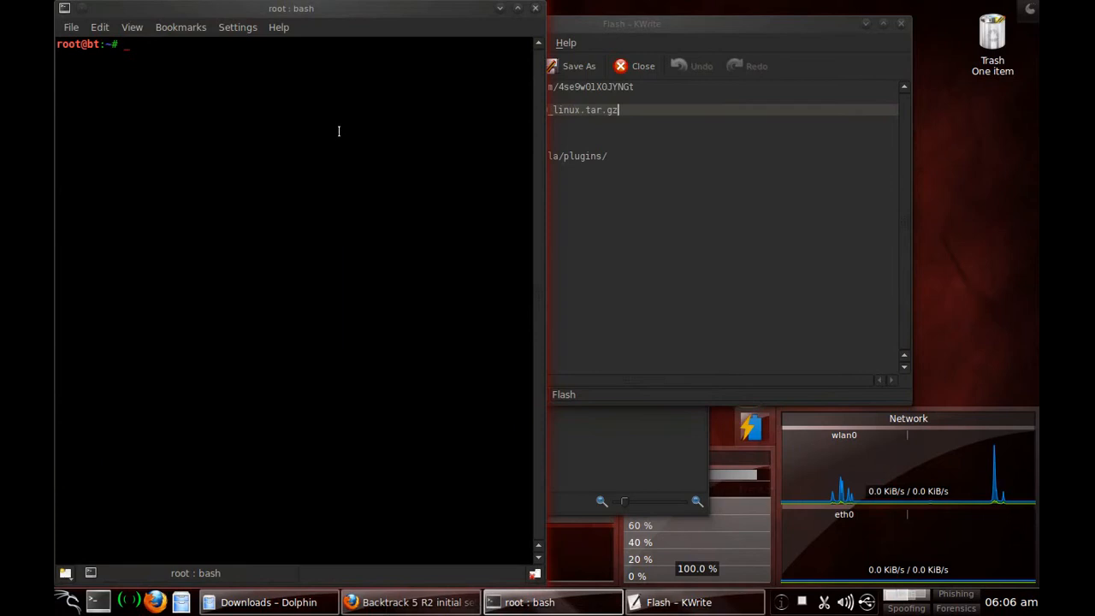
# - Run tar xvfz on /root/Downloads/install_flash_player_10_linux.tar.gz to unpack libflashplayer.so
pyautogui.write('tar')
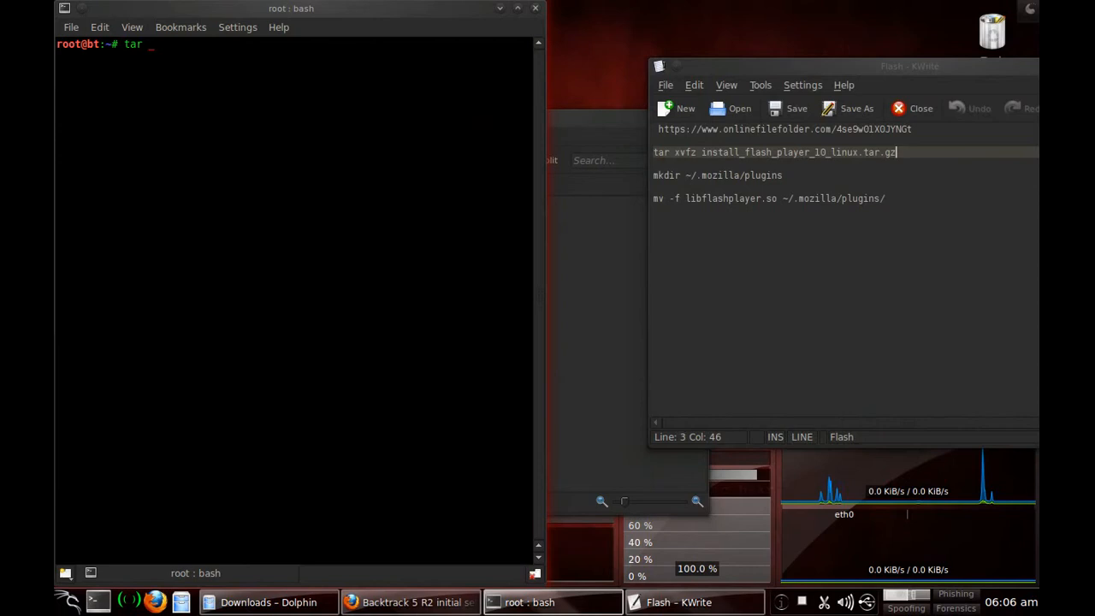
pyautogui.write('xvf')
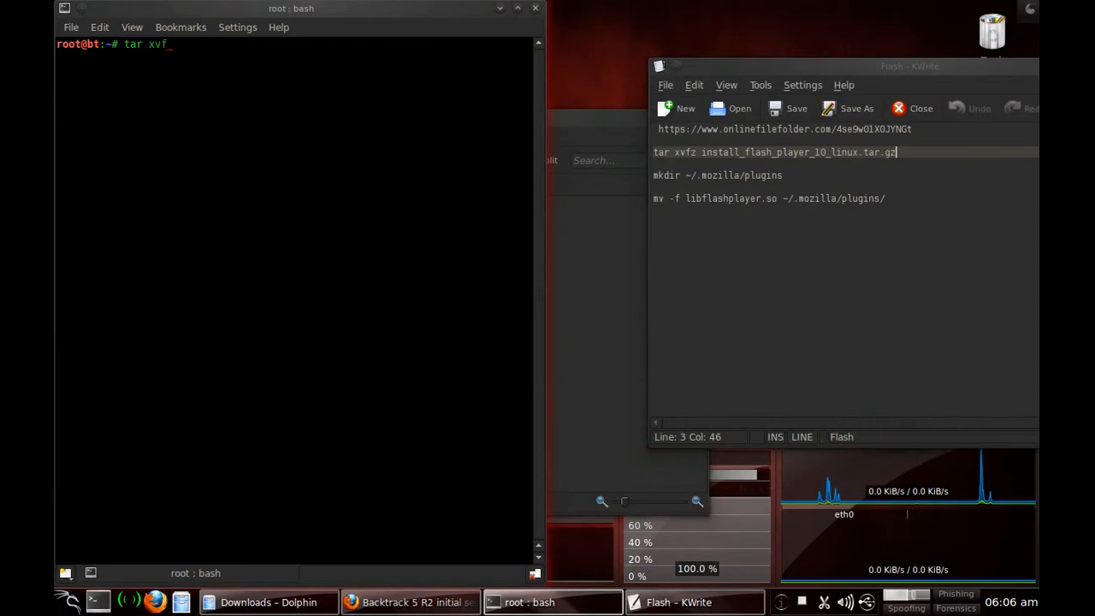
pyautogui.write('z')
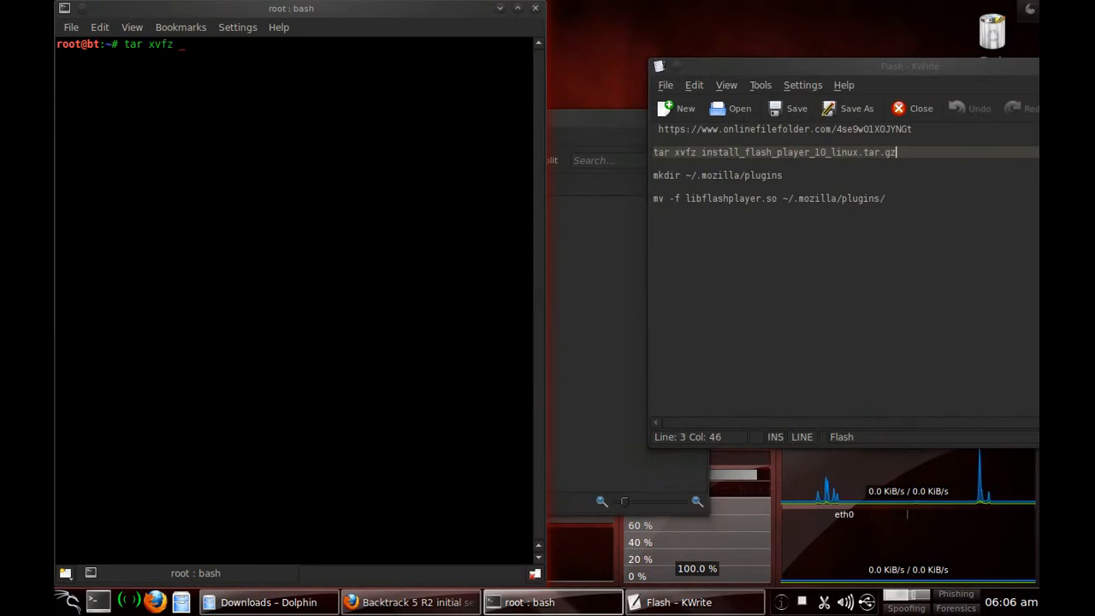
pyautogui.moveTo(631, 127)
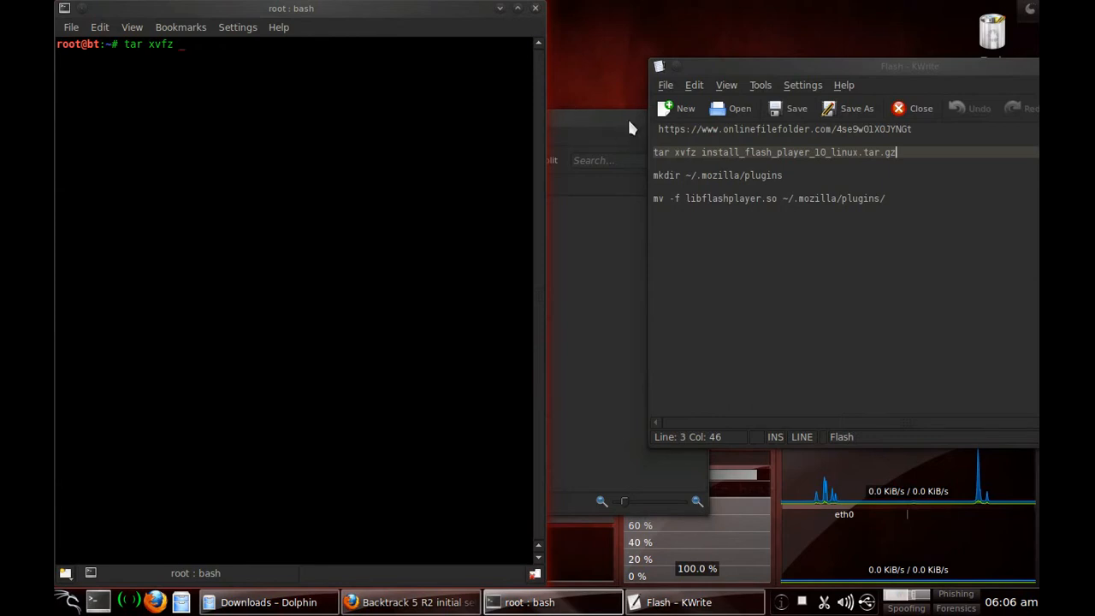
pyautogui.click(267, 602)
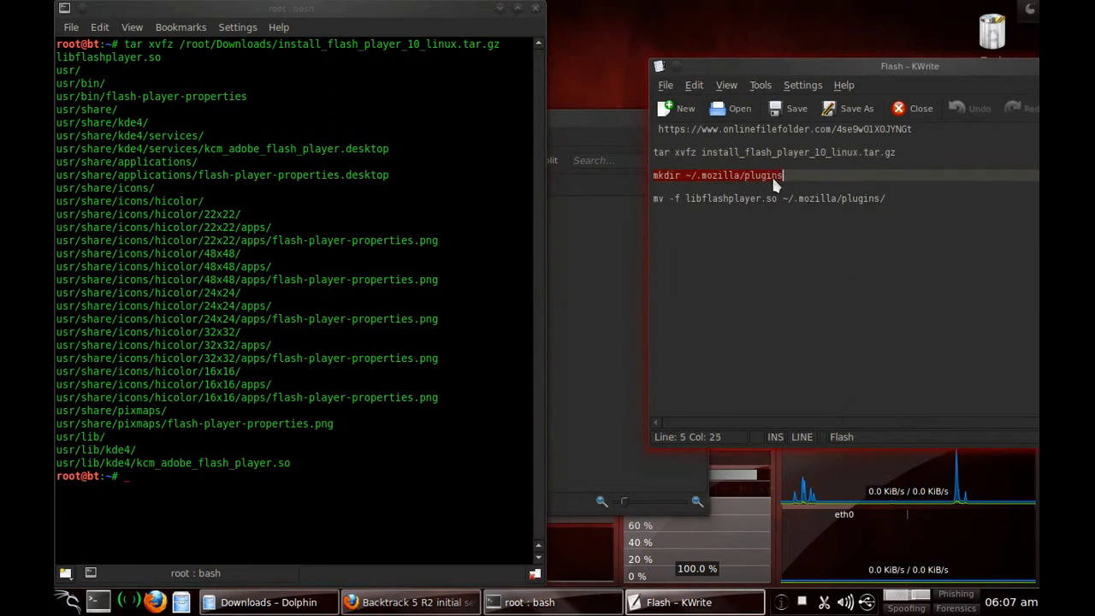
# - Close the Flash notes in KWrite, discarding the unsaved changes
pyautogui.write('XSensor')
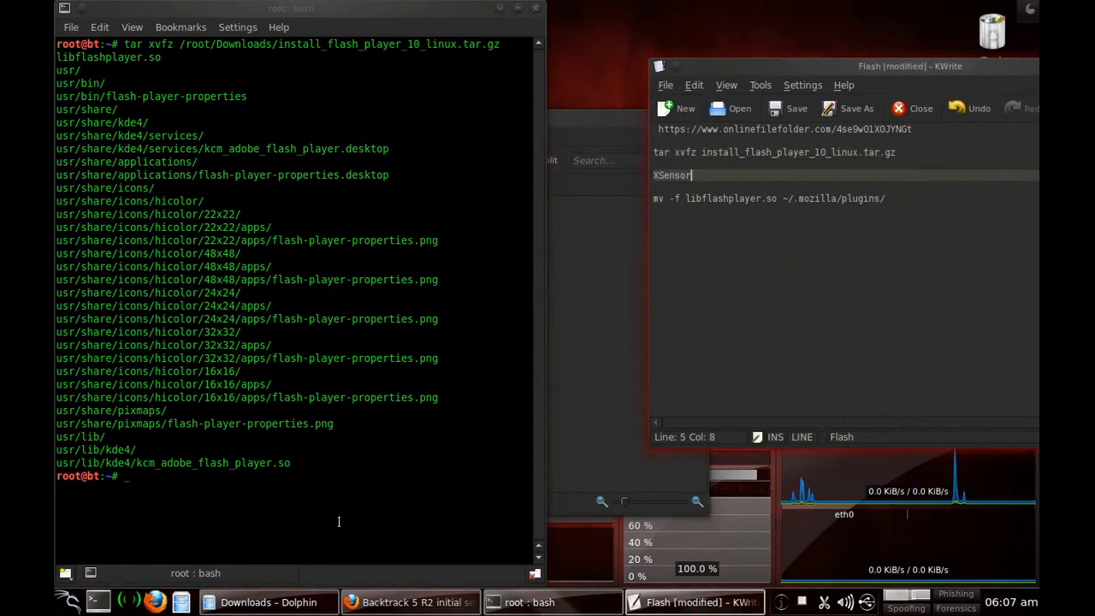
pyautogui.write('XSensor')
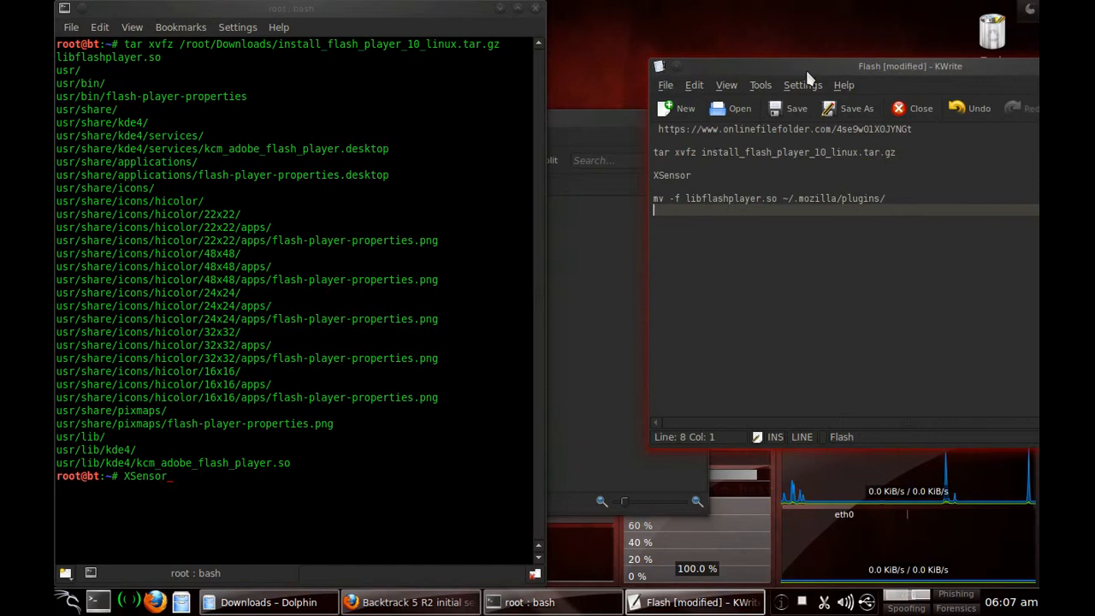
pyautogui.moveTo(910, 65); pyautogui.dragTo(674, 51)
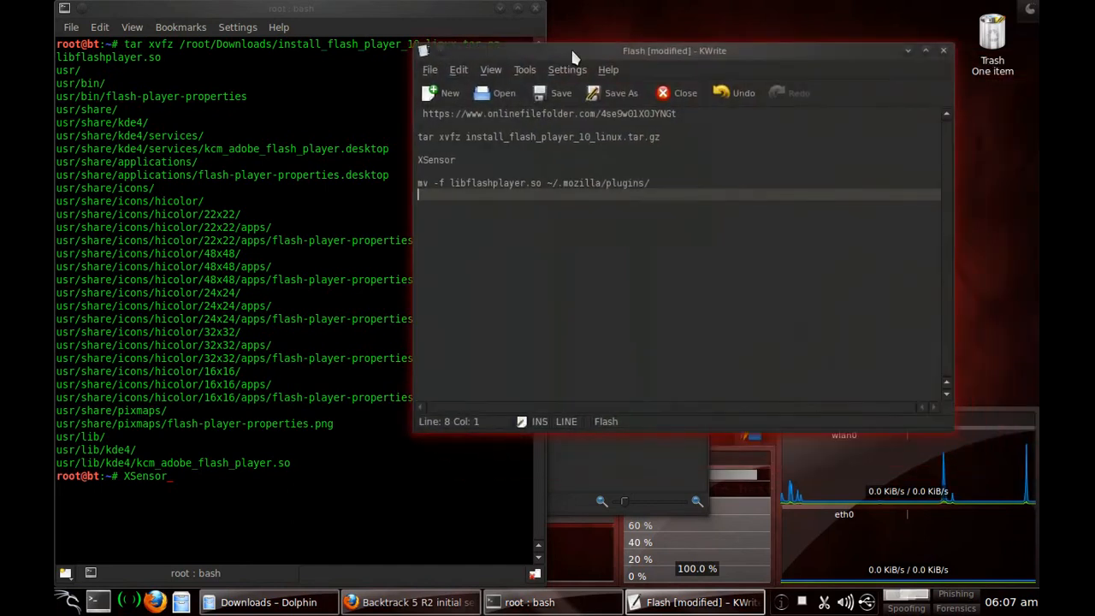
pyautogui.moveTo(931, 93)
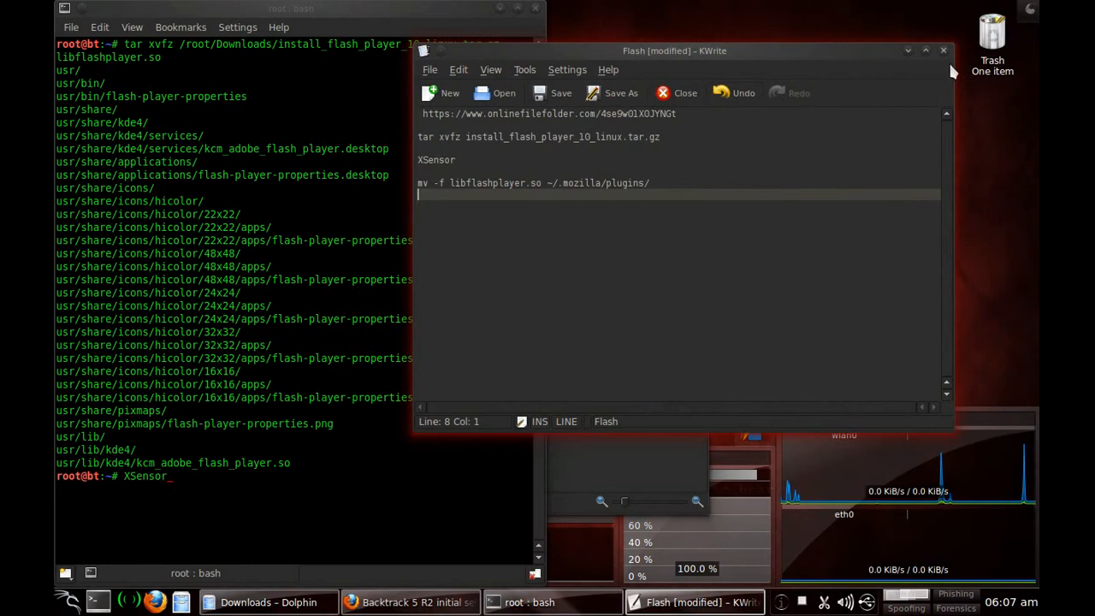
pyautogui.click(678, 93)
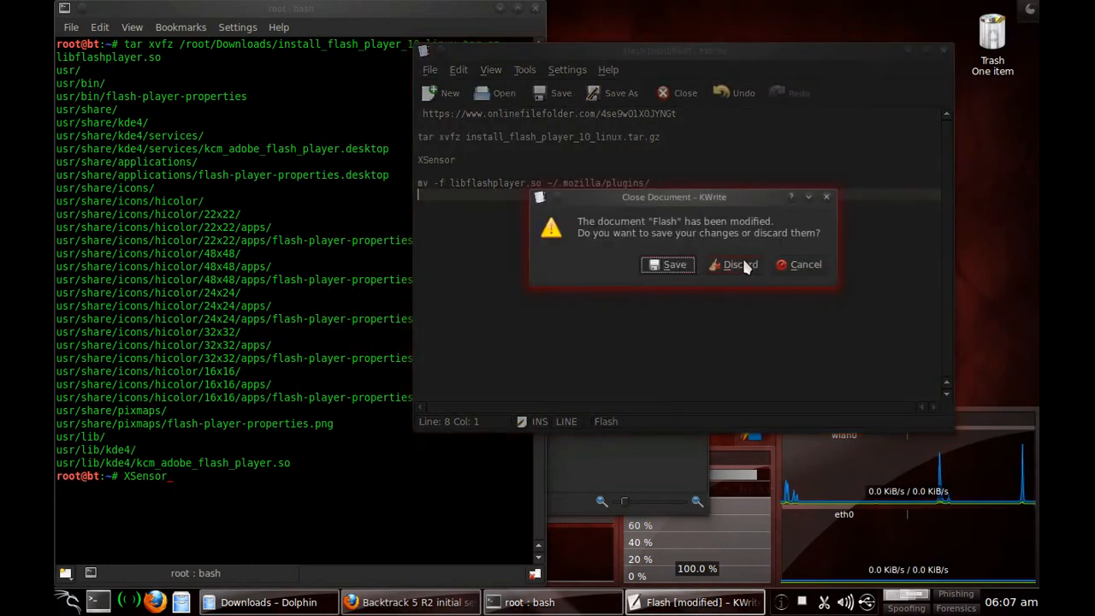
pyautogui.click(739, 263)
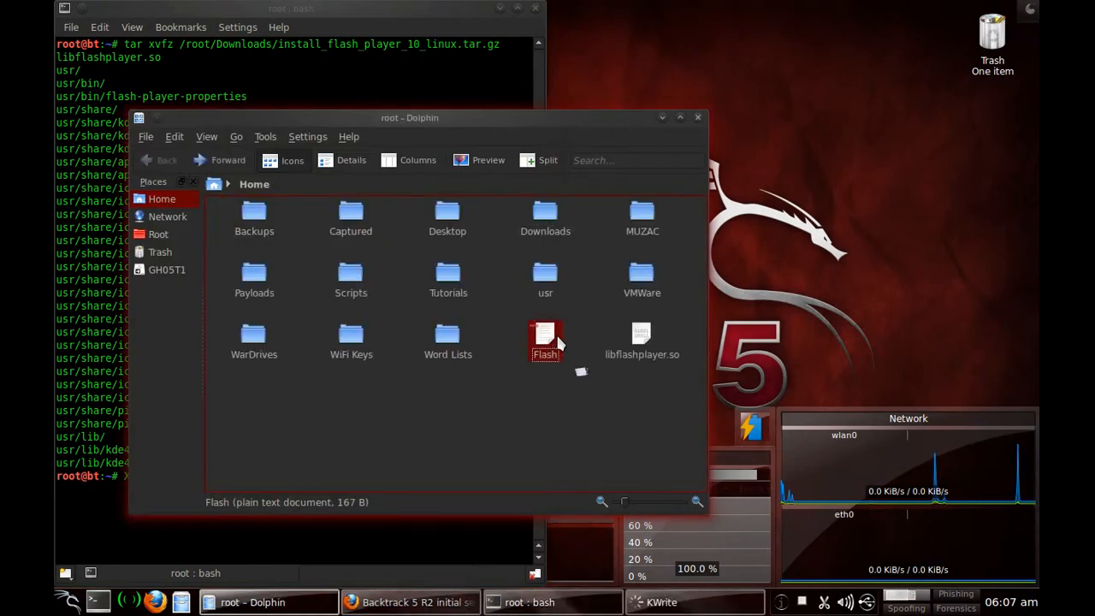
# - Reopen the Flash notes file from Dolphin's Home folder
pyautogui.doubleClick(544, 338)
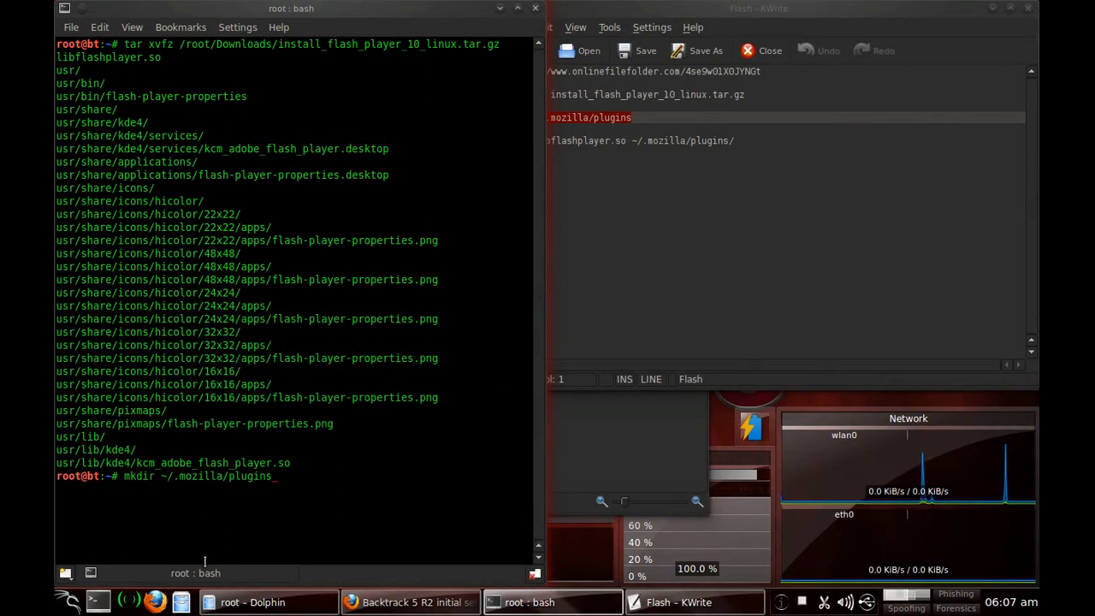
# - Run mkdir for ~/.mozilla/plugins, then paste and run the mv of libflashplayer.so into it
pyautogui.press('Return')
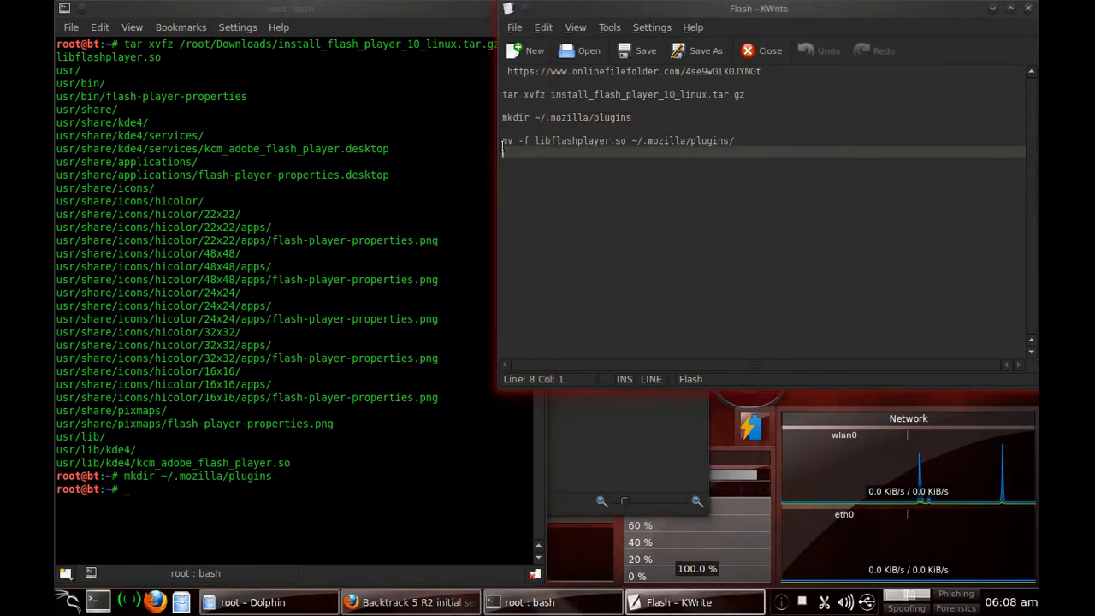
pyautogui.click(681, 140)
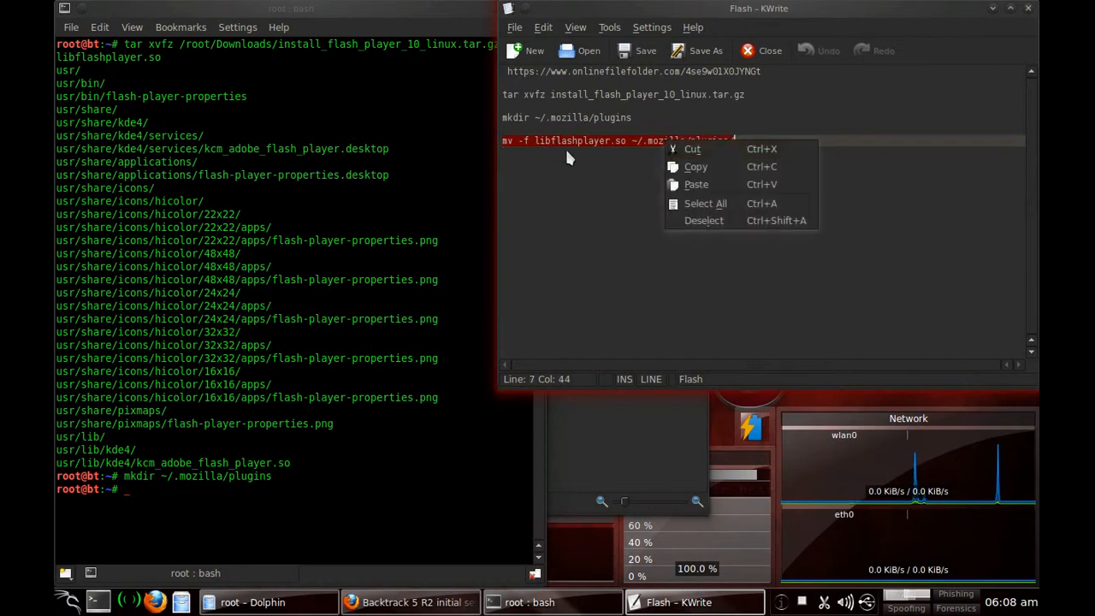
pyautogui.moveTo(712, 185)
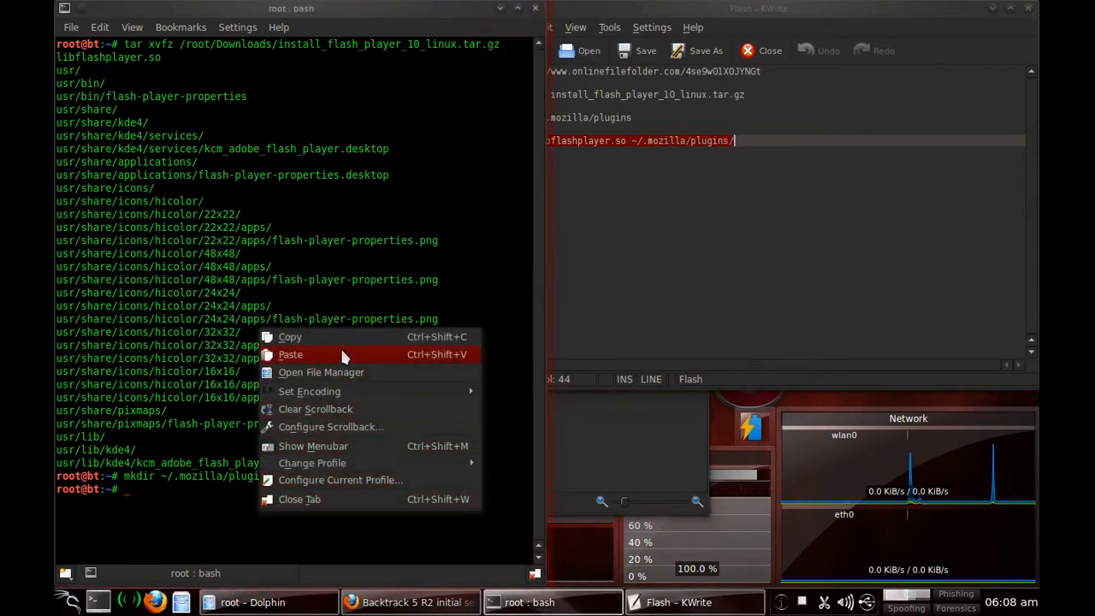
pyautogui.click(291, 354)
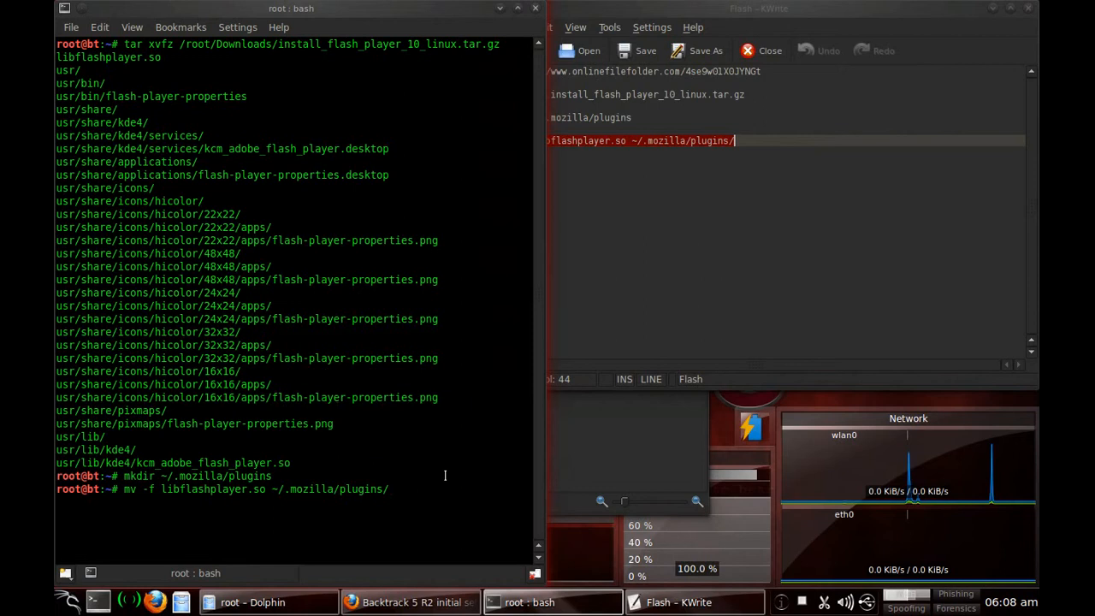
pyautogui.press('Return')
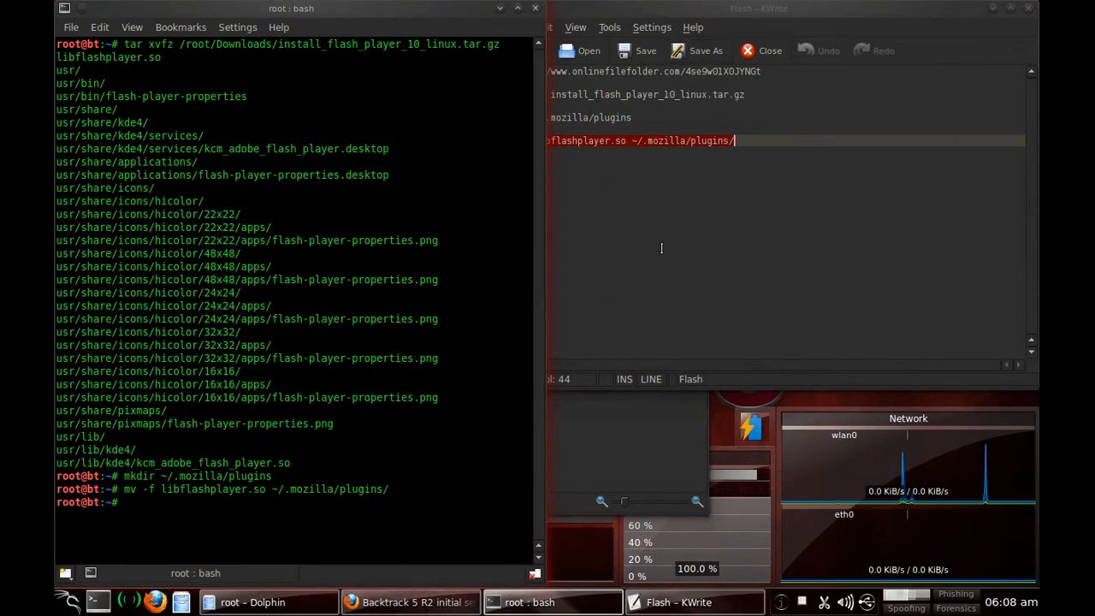
pyautogui.click(410, 602)
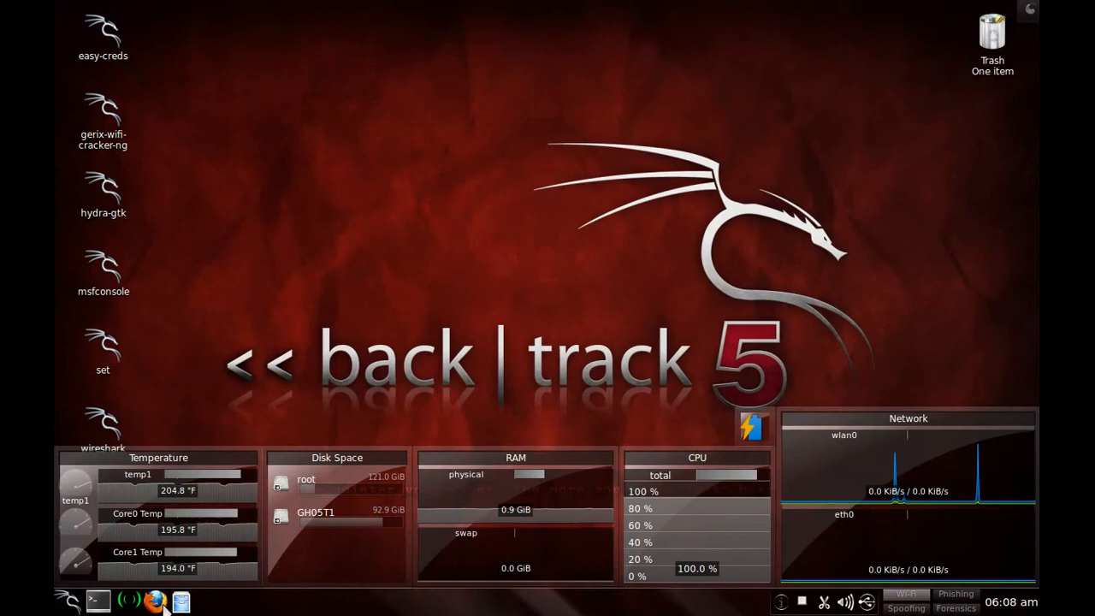
pyautogui.moveTo(375, 237)
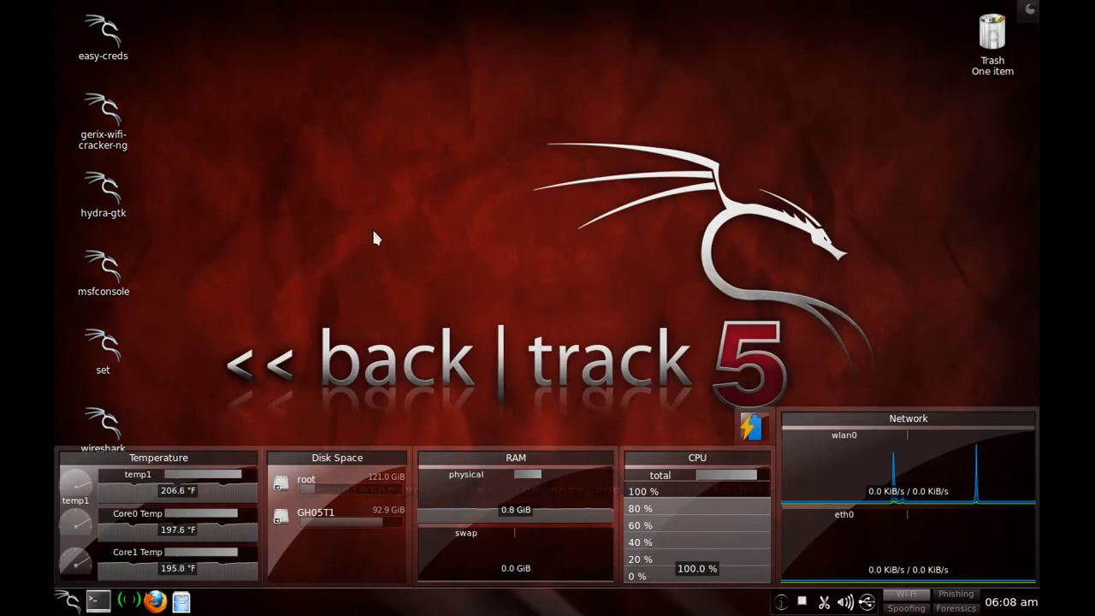
pyautogui.moveTo(790, 62)
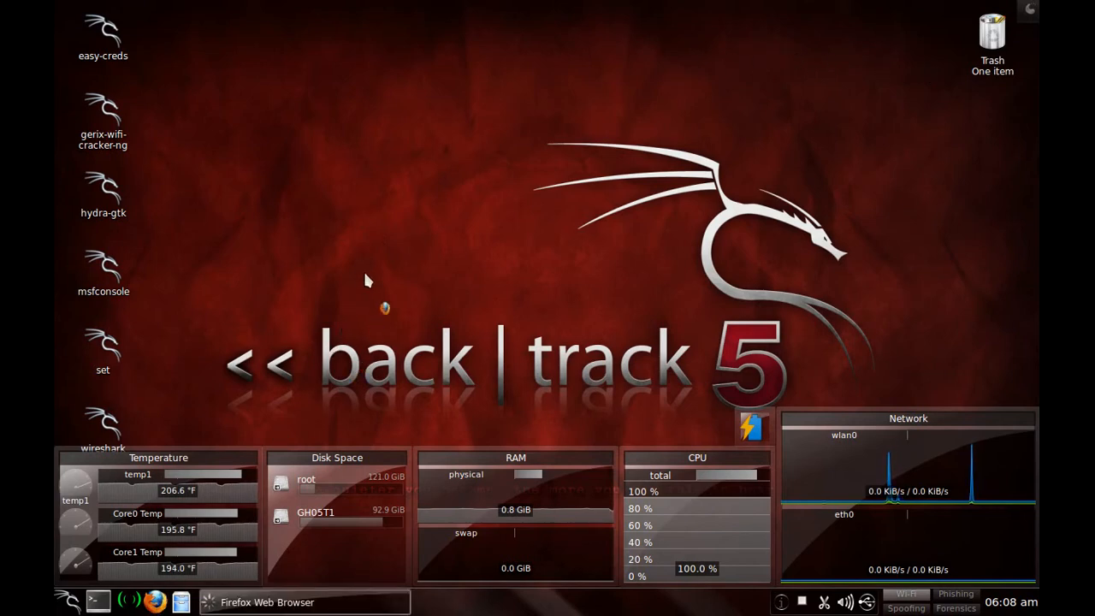
pyautogui.moveTo(358, 402)
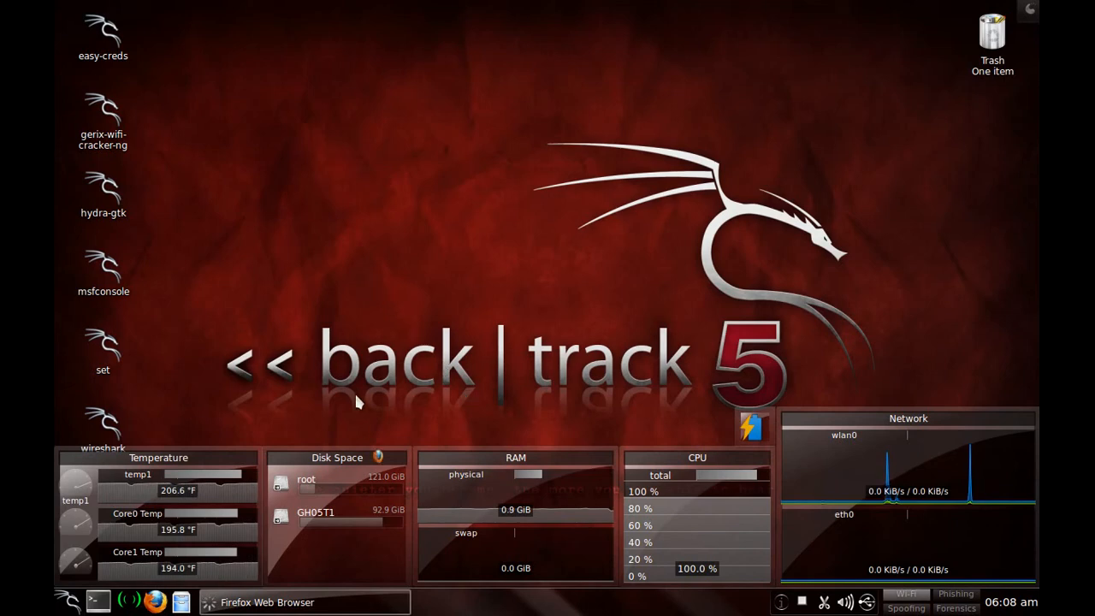
# - Launch Firefox from the taskbar onto the cleared desktop
pyautogui.click(152, 602)
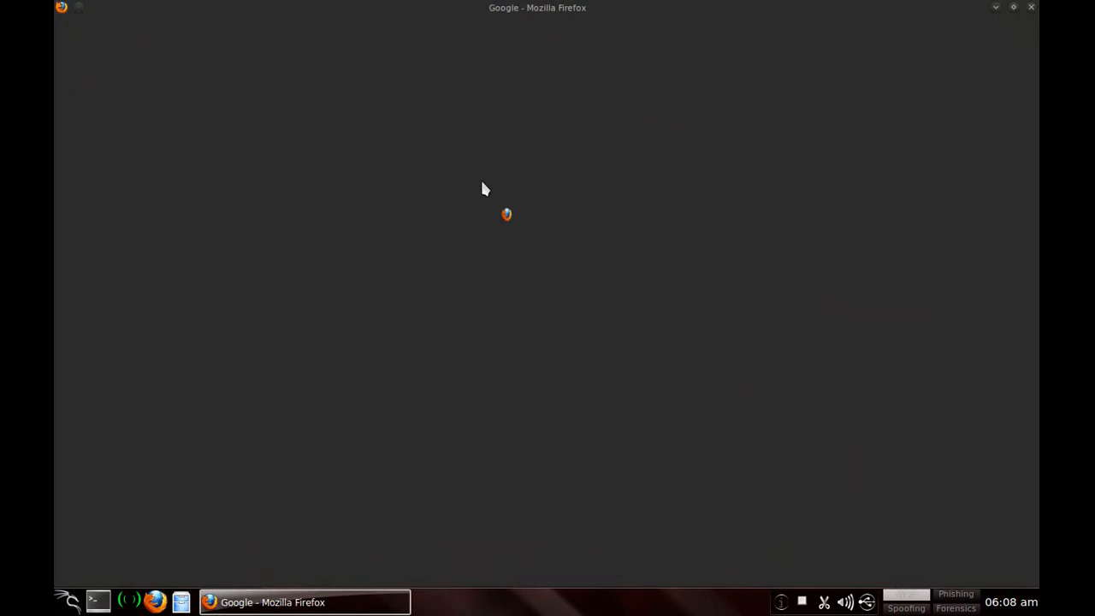
pyautogui.moveTo(621, 110)
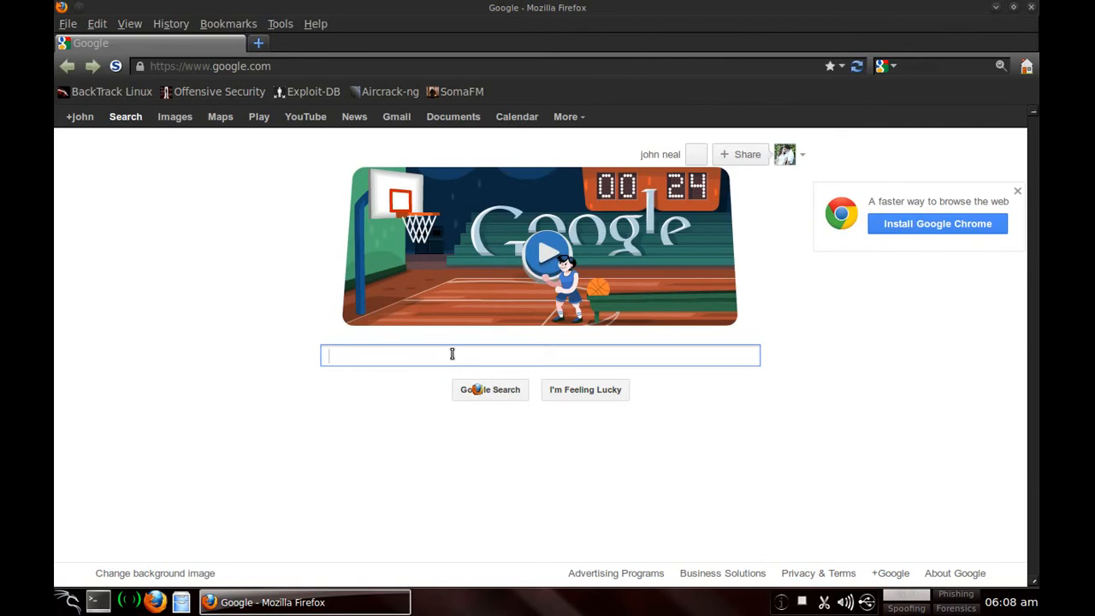
# - Search Google for youtube and go to the 'YouTube - Broadcast Yourself' result
pyautogui.write('youu')
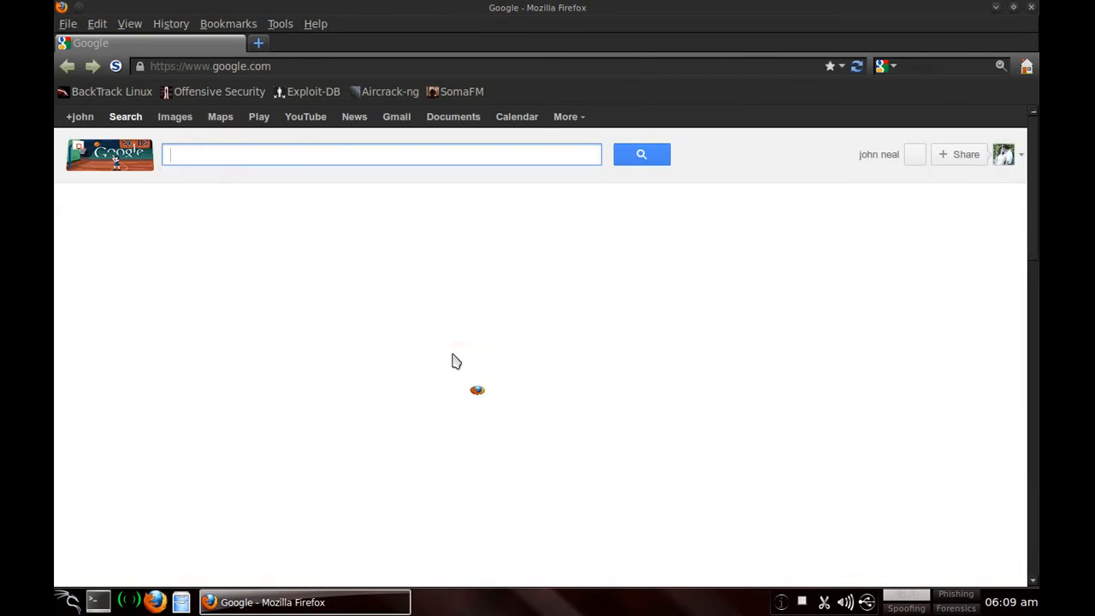
pyautogui.write('youtube')
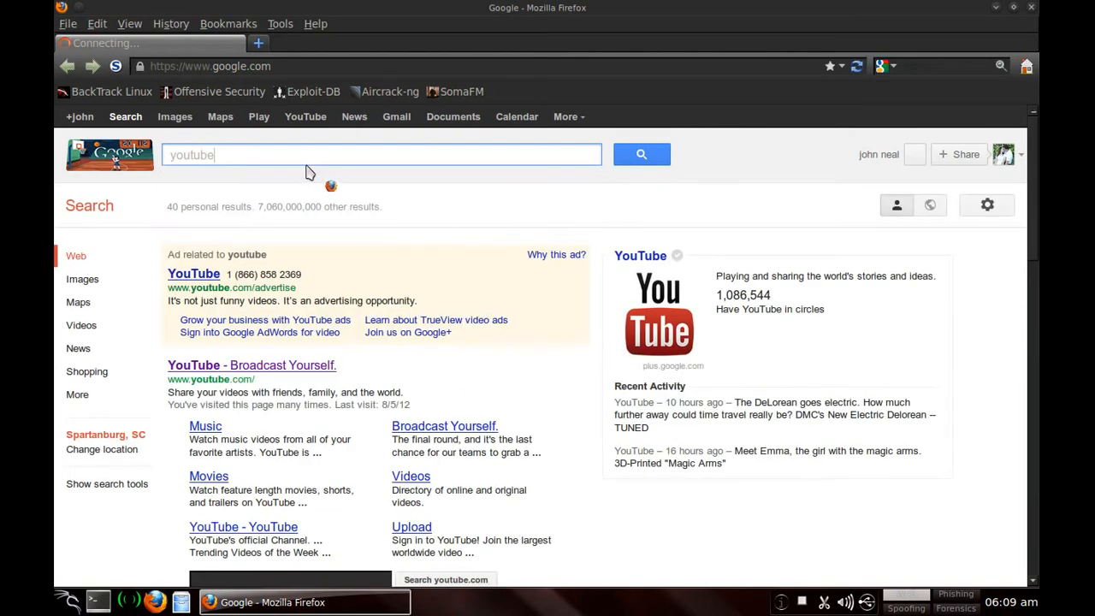
pyautogui.click(641, 154)
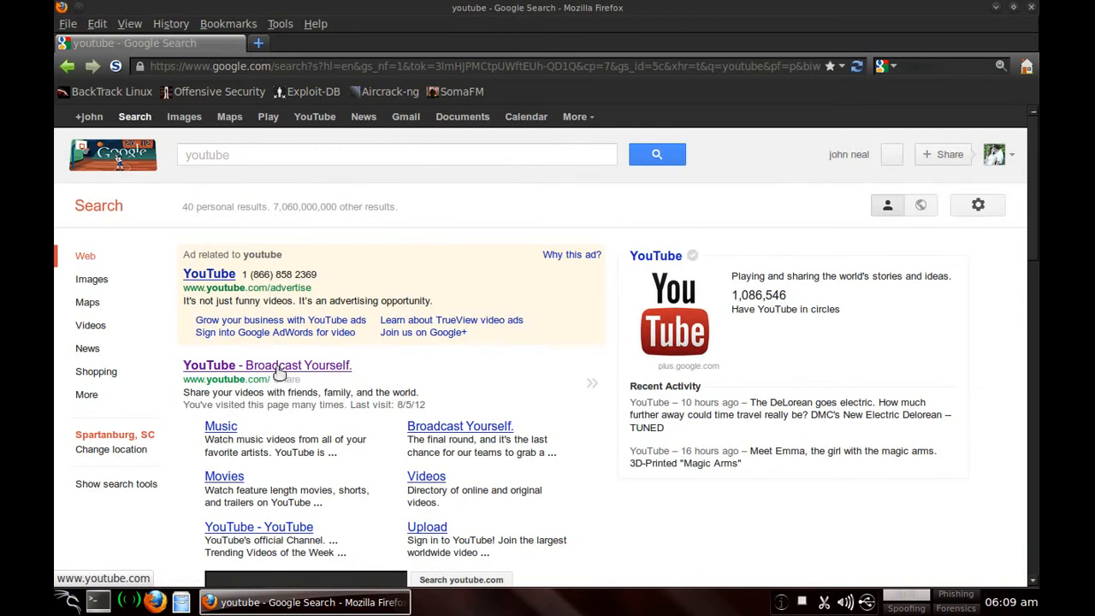
pyautogui.click(267, 366)
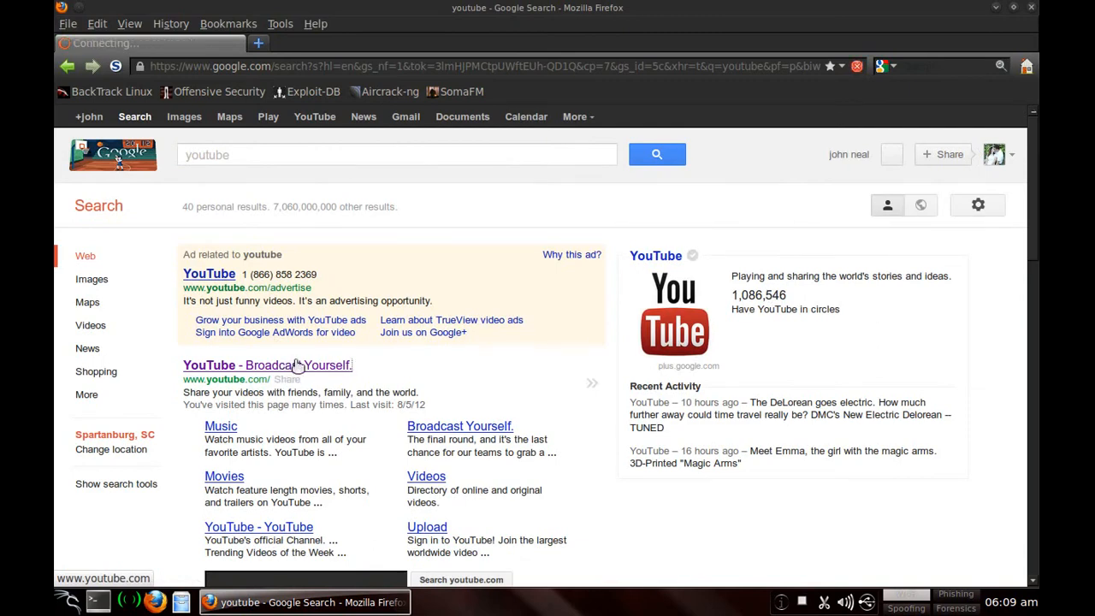
pyautogui.click(267, 366)
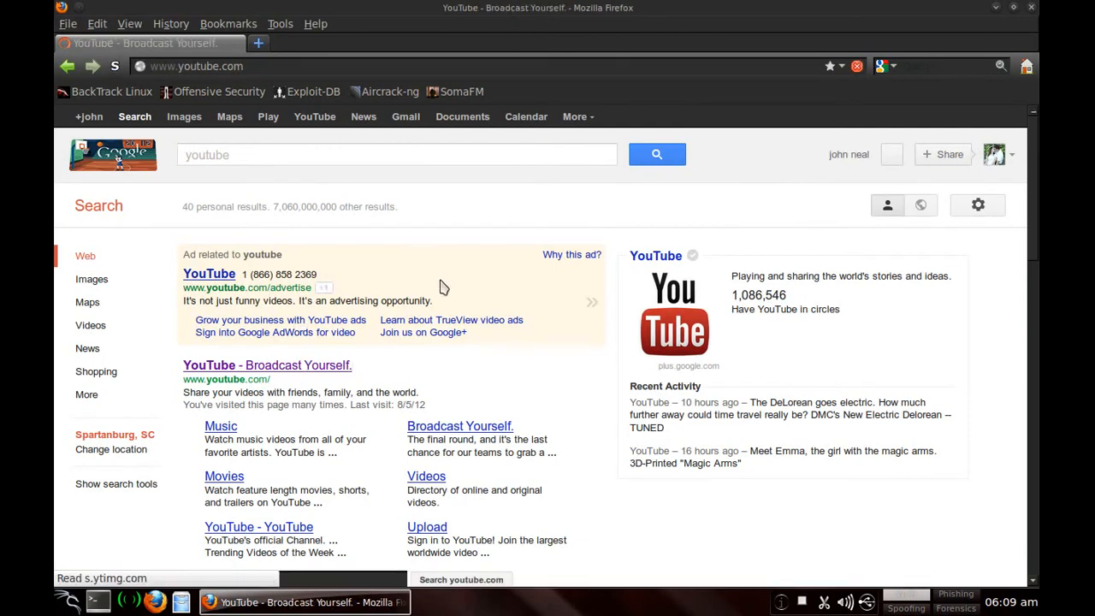
pyautogui.moveTo(346, 186)
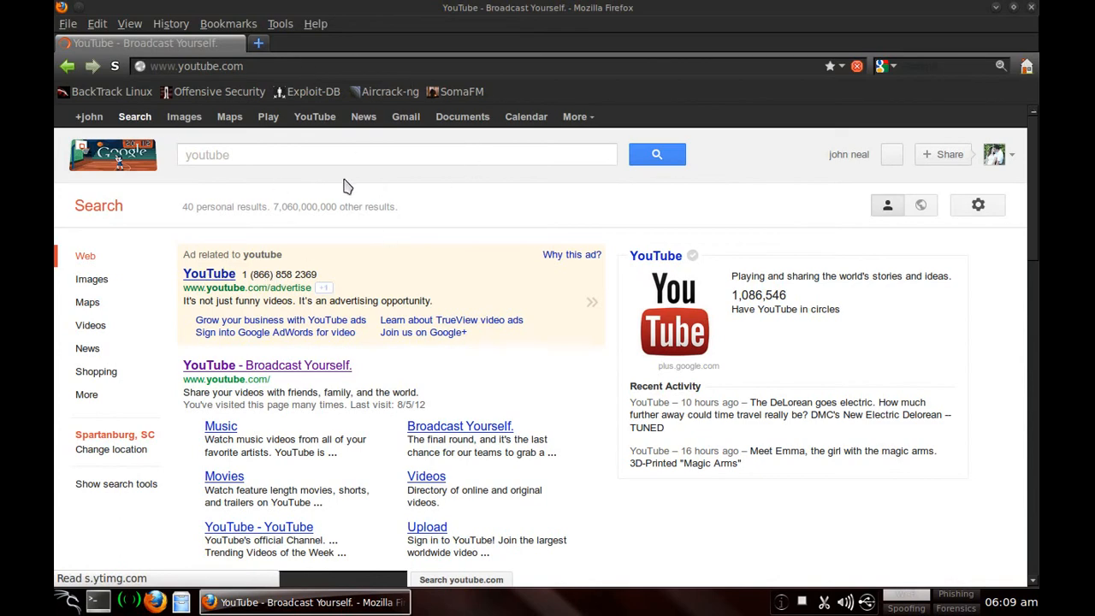
pyautogui.moveTo(354, 351)
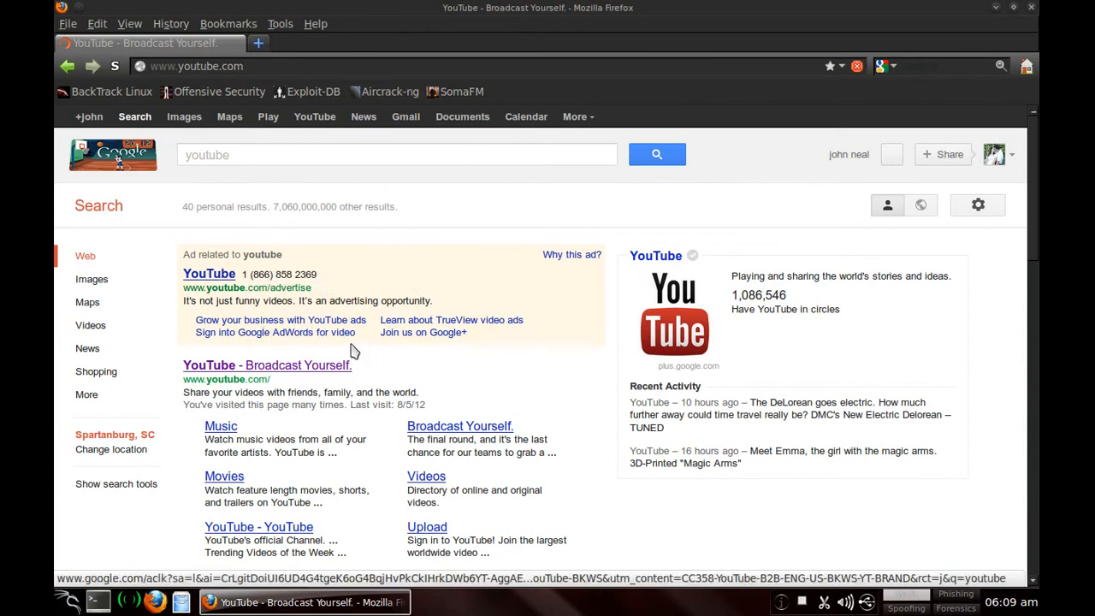
pyautogui.click(267, 366)
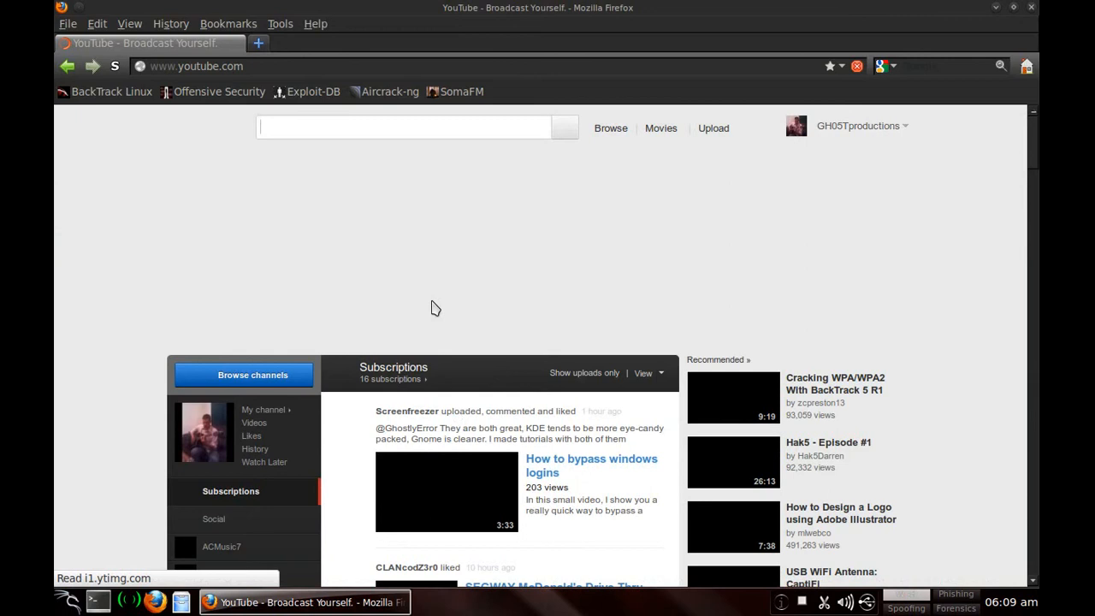
pyautogui.moveTo(847, 181)
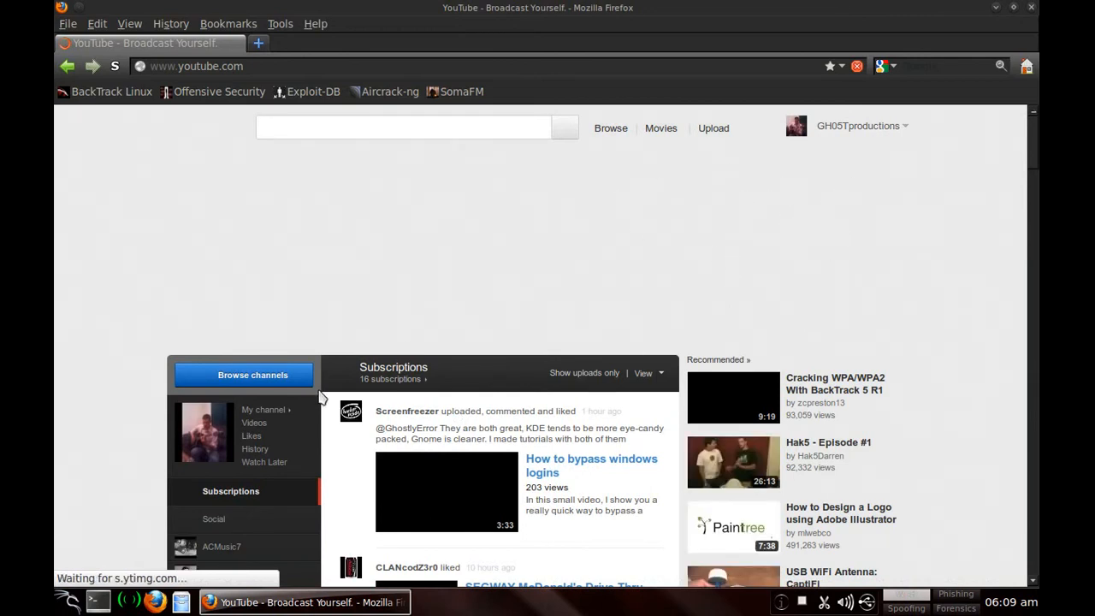
# - Go to My Channel from the YouTube account menu
pyautogui.click(859, 127)
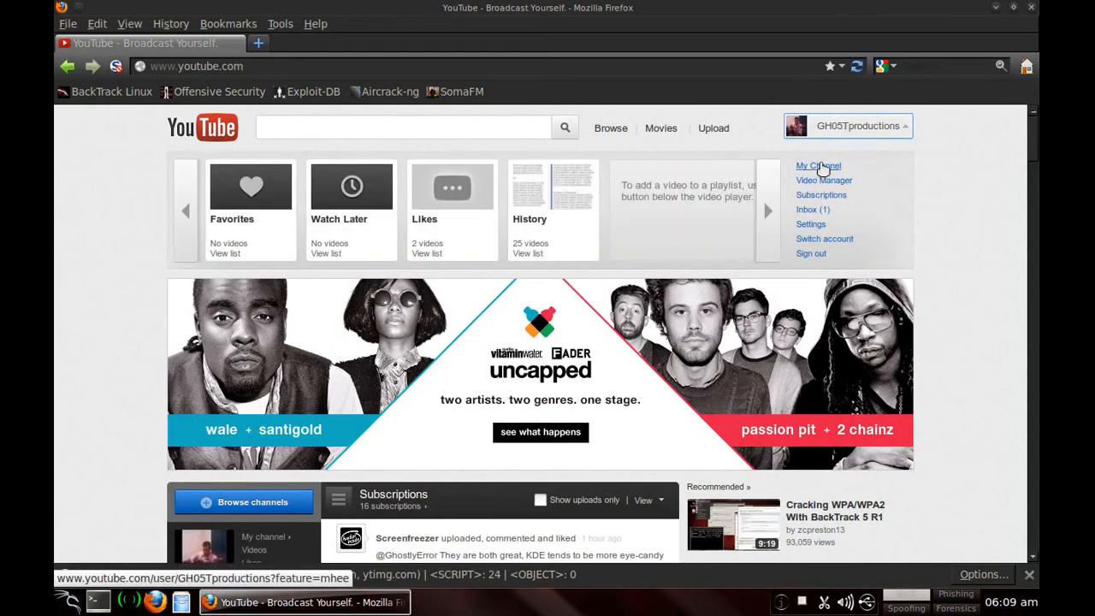
pyautogui.click(818, 166)
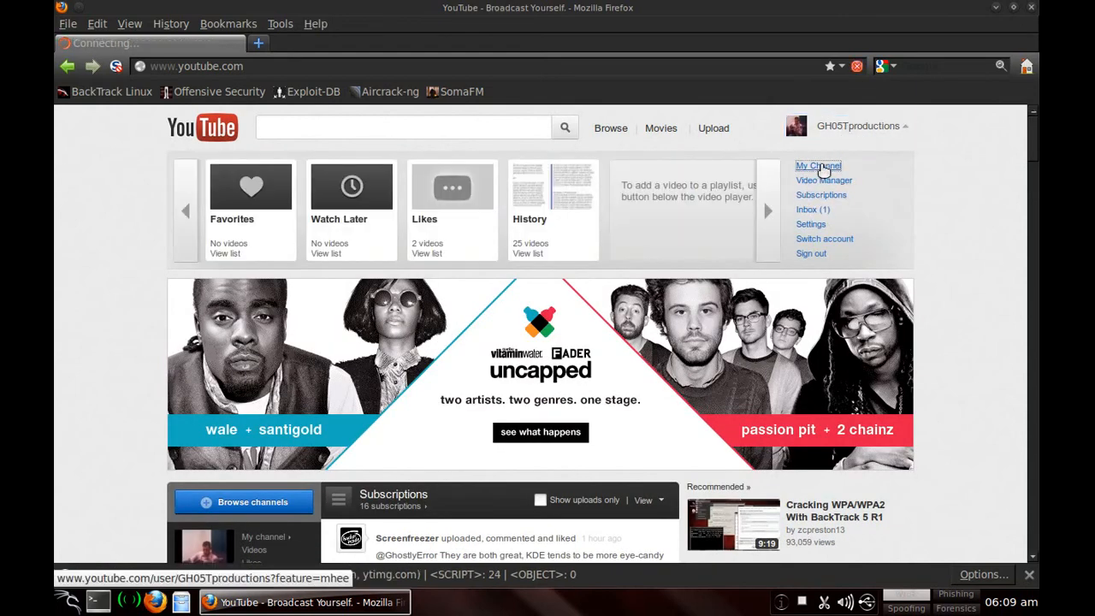
pyautogui.click(818, 166)
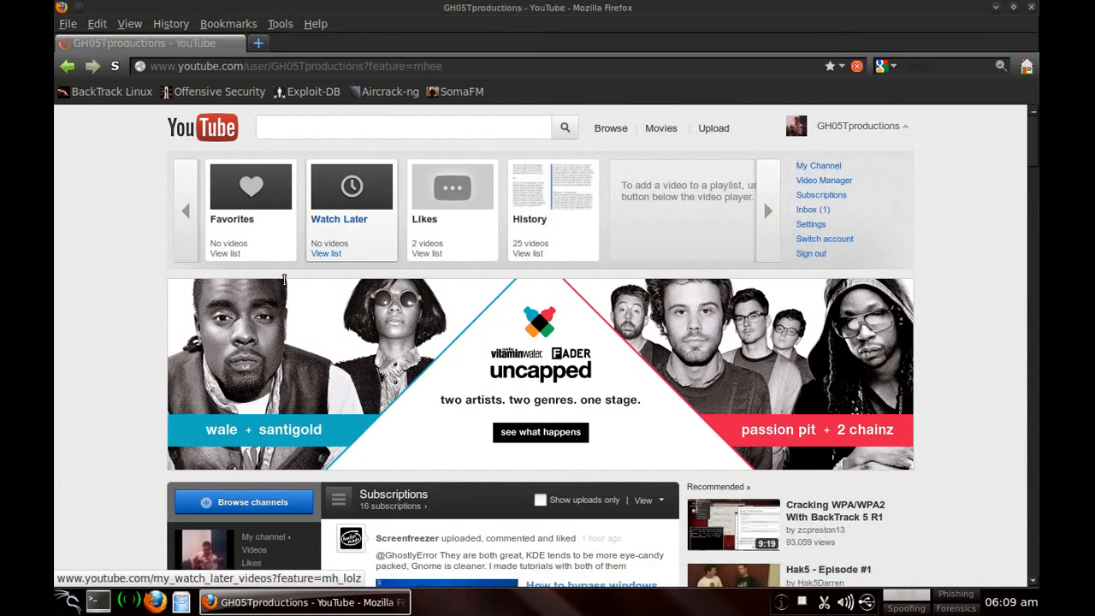
pyautogui.click(817, 164)
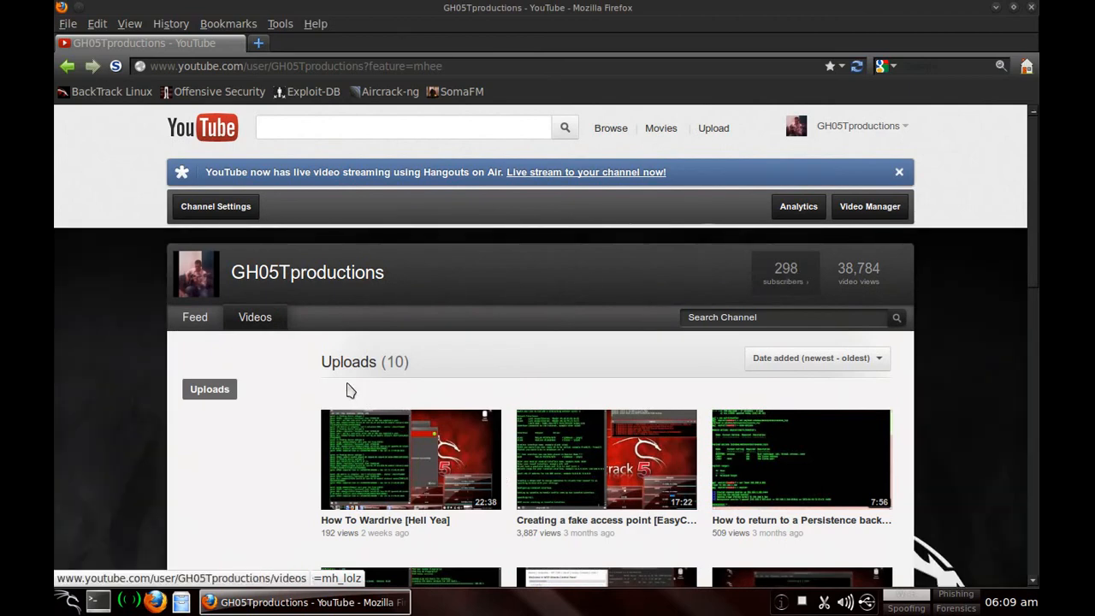
# - Pick the How To Wardrive [Hell Yea] video from the channel's uploads
pyautogui.scroll(-3)
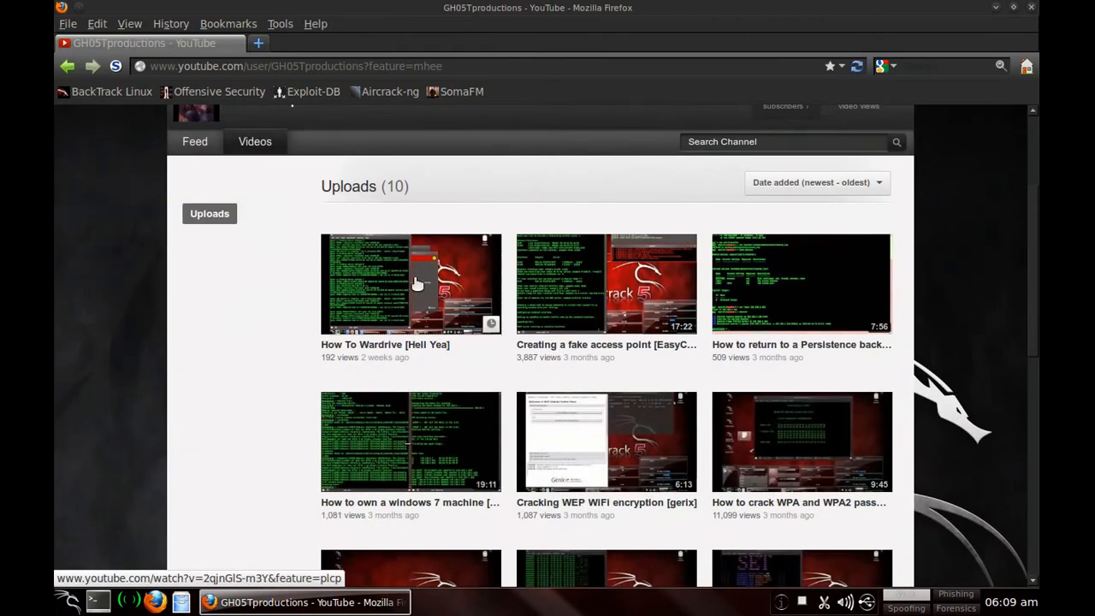
pyautogui.click(410, 283)
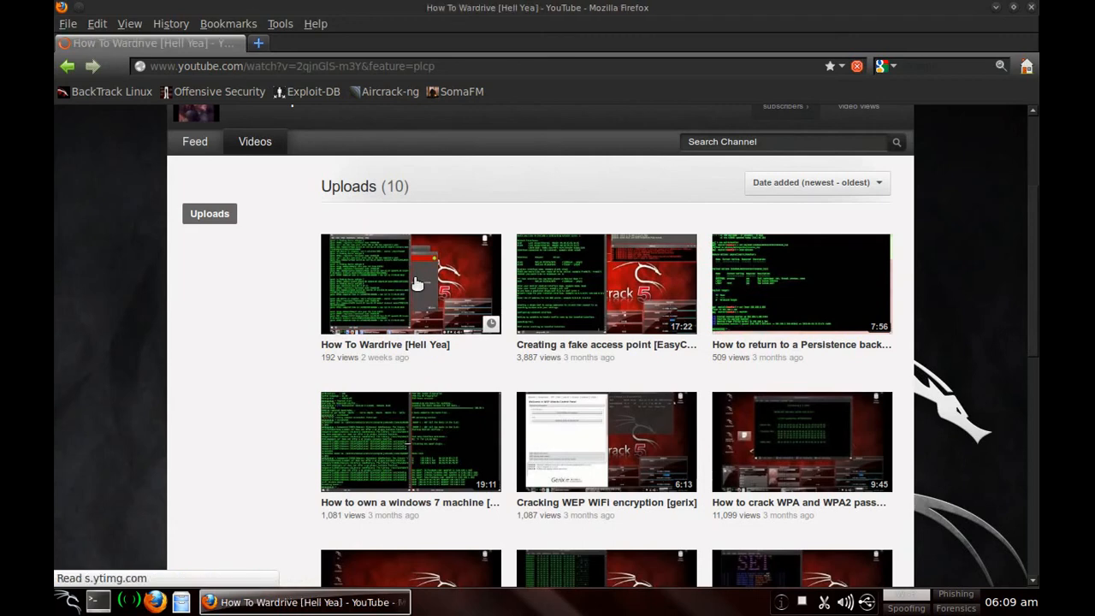
pyautogui.click(410, 284)
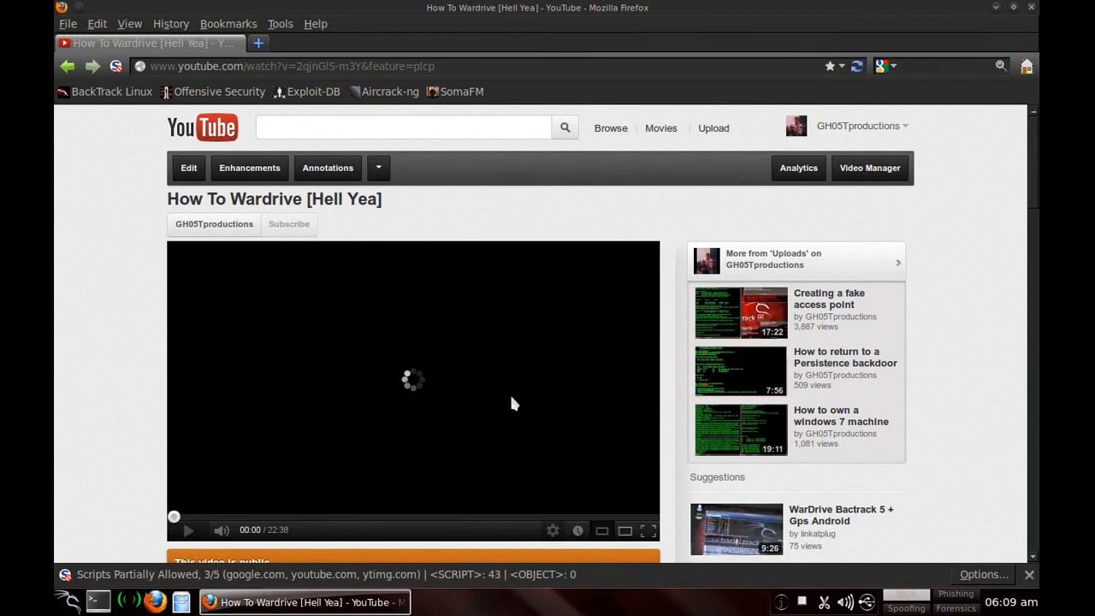
pyautogui.moveTo(453, 373)
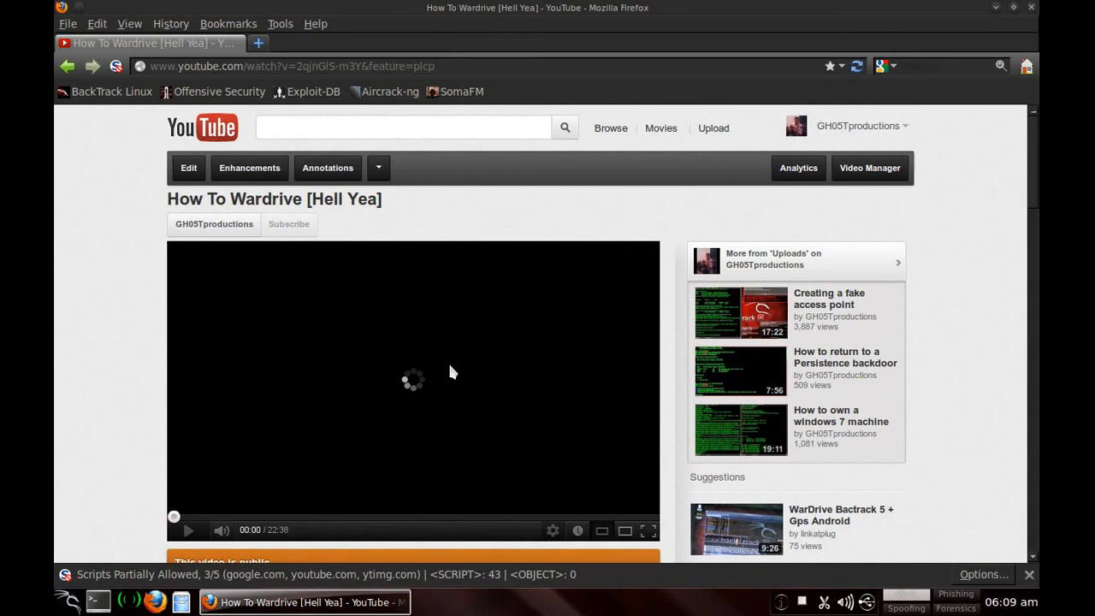
pyautogui.moveTo(95, 311)
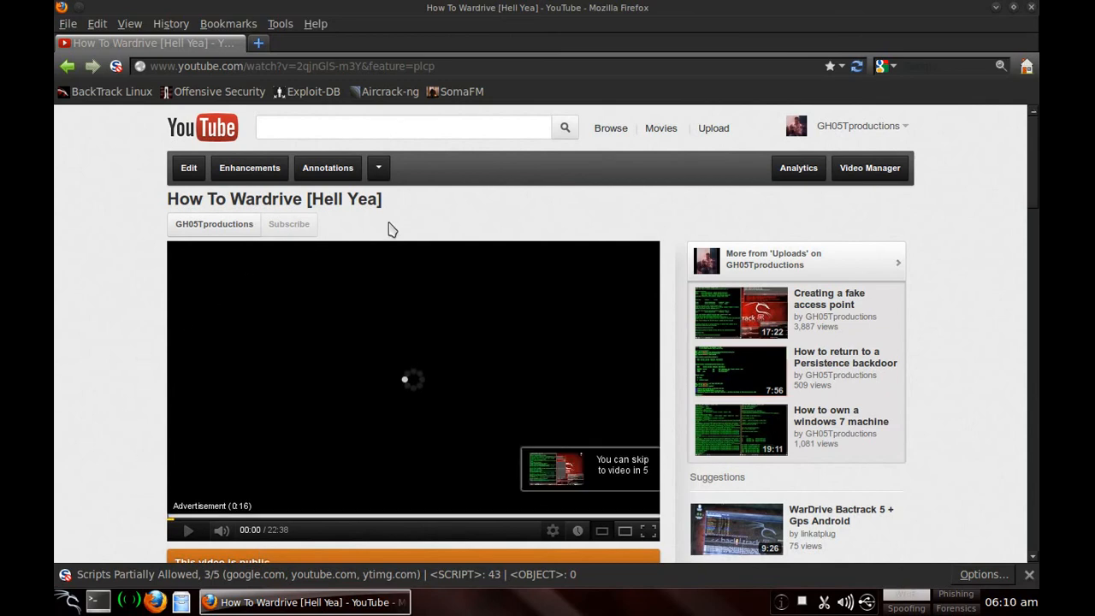
pyautogui.moveTo(626, 531)
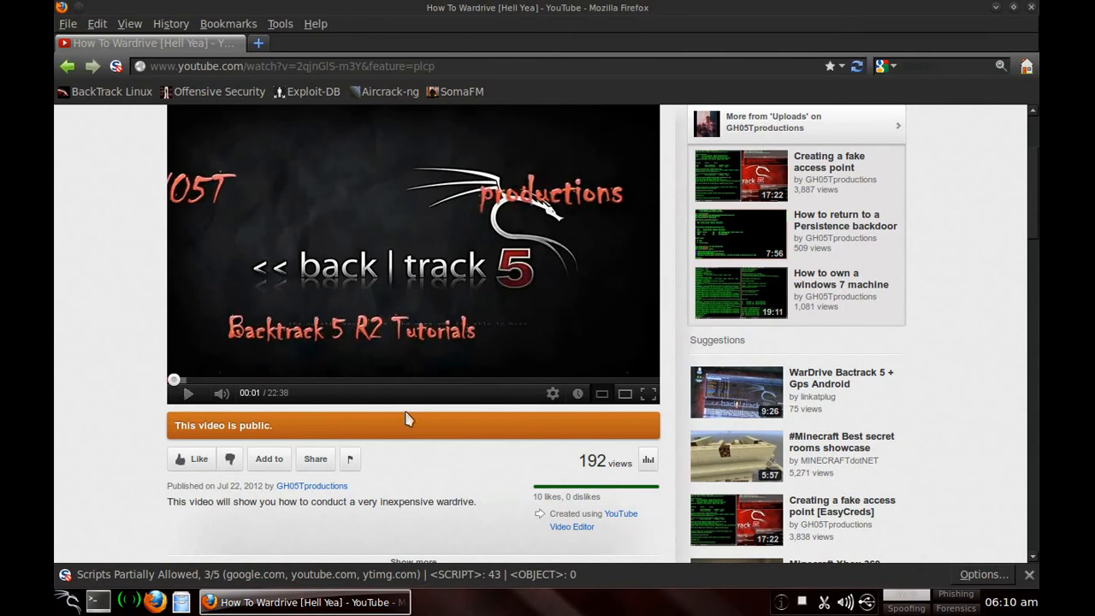
pyautogui.moveTo(373, 373)
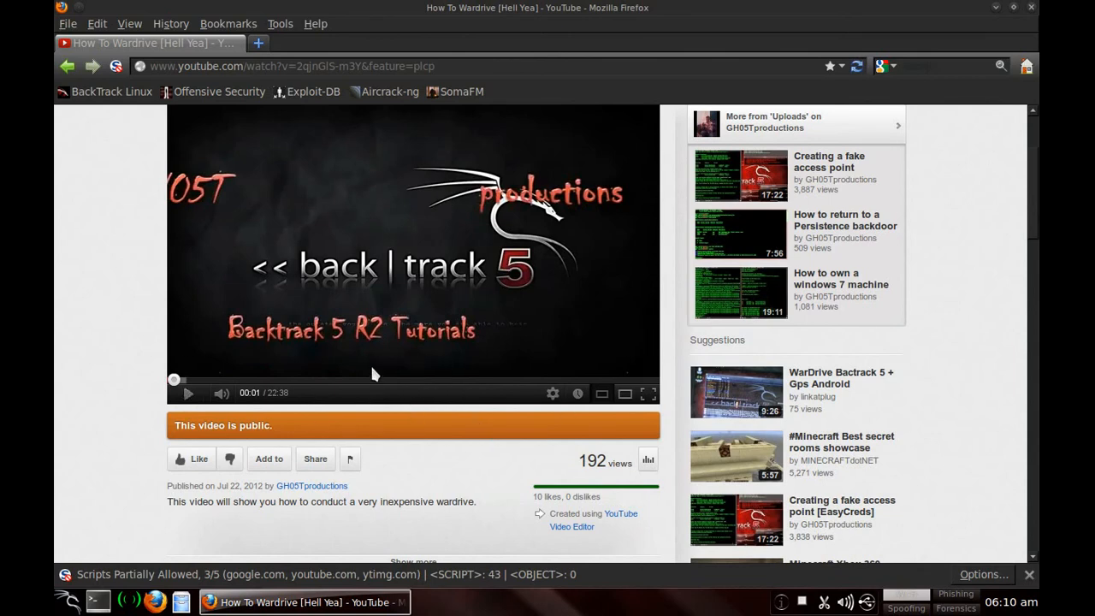
pyautogui.moveTo(443, 247)
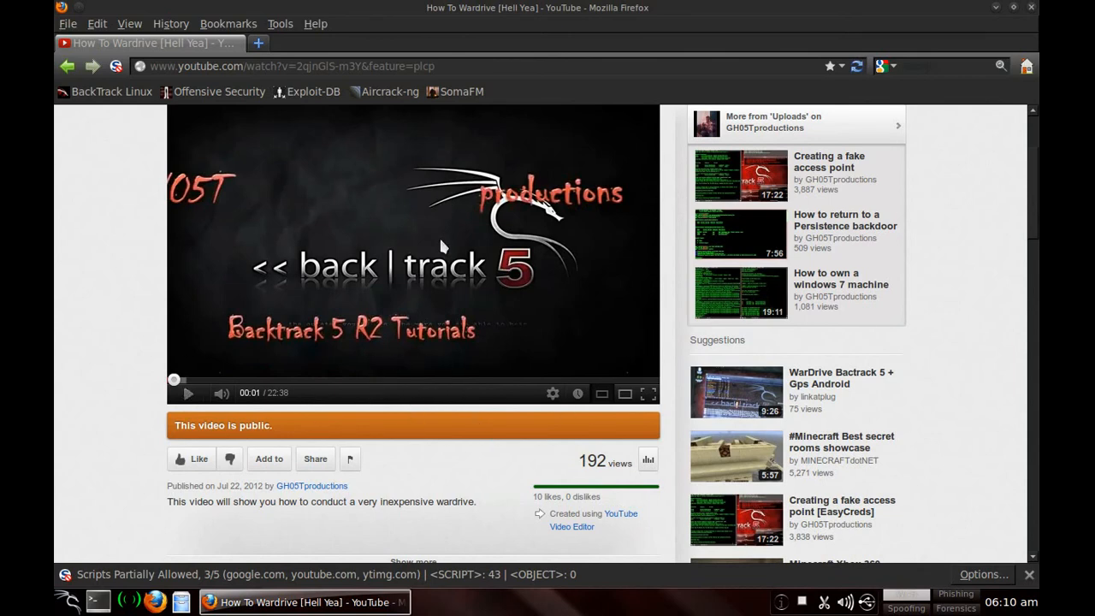
pyautogui.moveTo(556, 174)
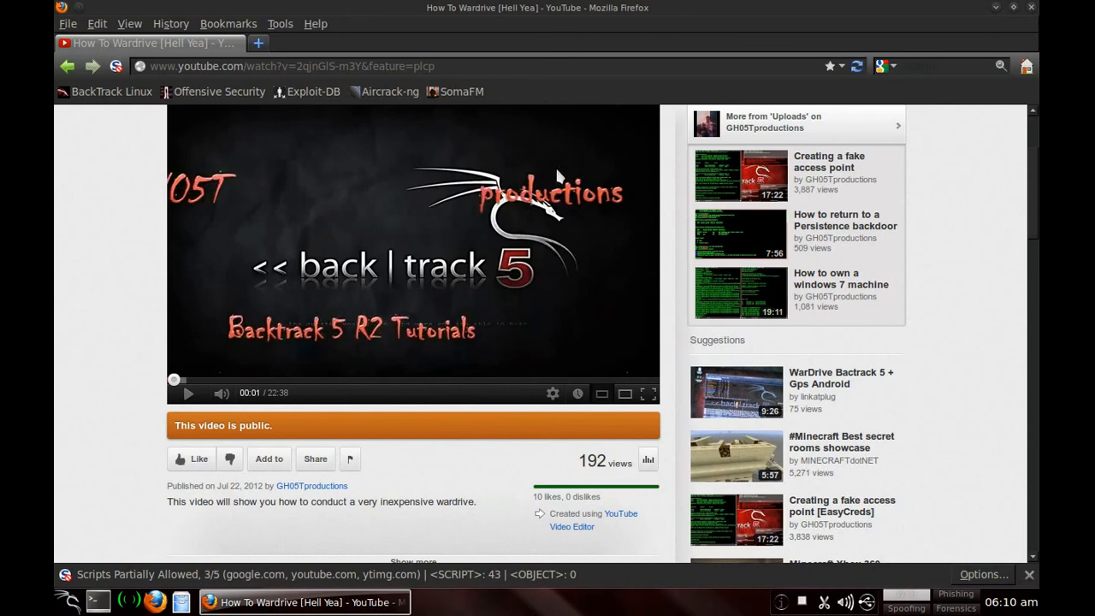
pyautogui.moveTo(448, 334)
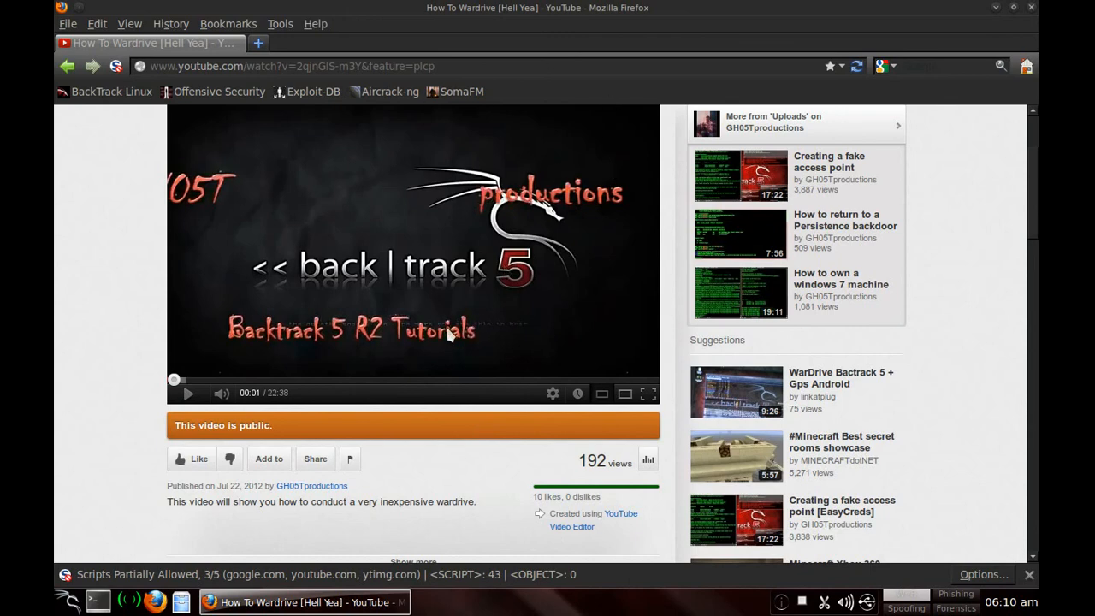
pyautogui.moveTo(561, 154)
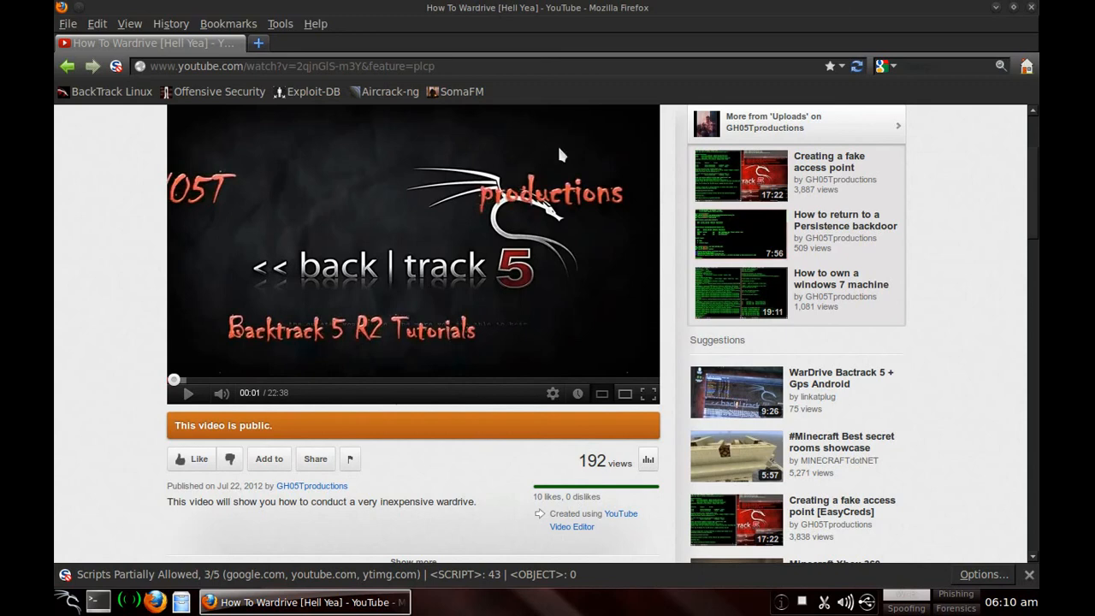
pyautogui.moveTo(363, 123)
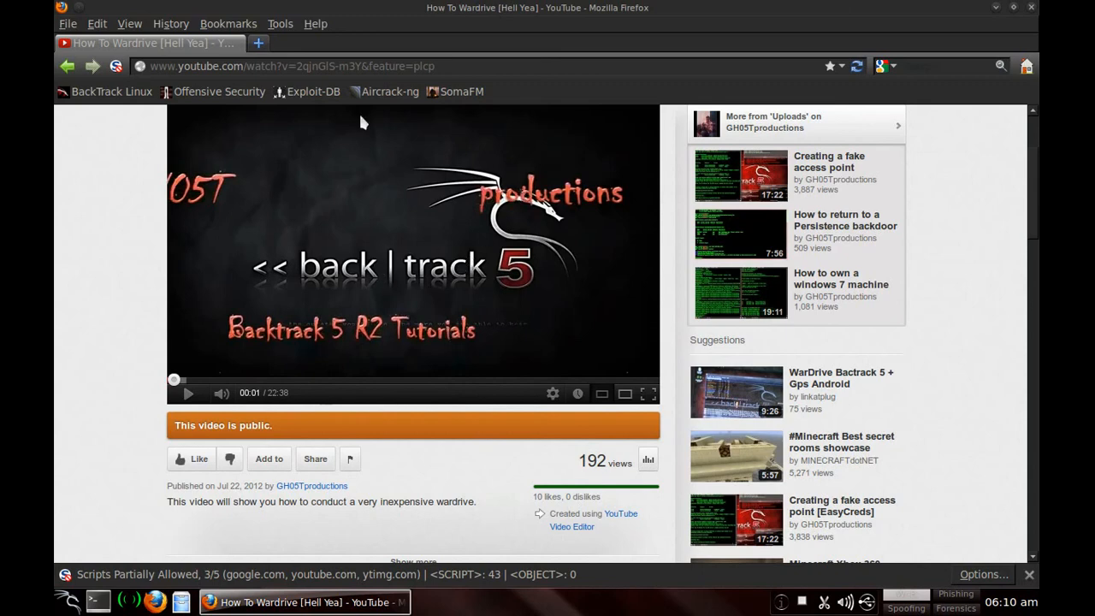
pyautogui.moveTo(428, 338)
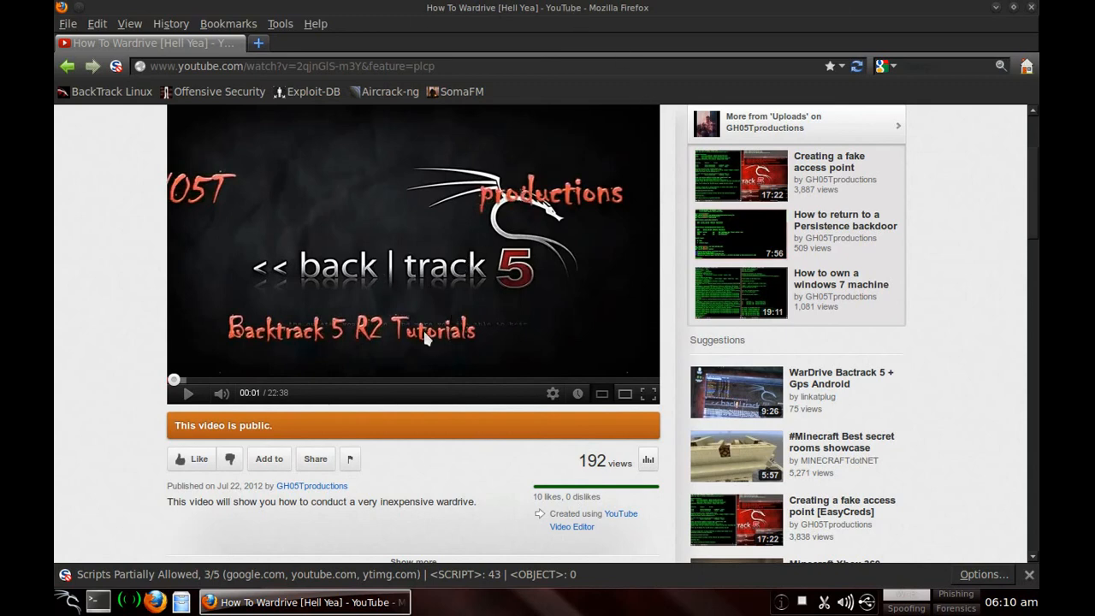
pyautogui.moveTo(499, 106)
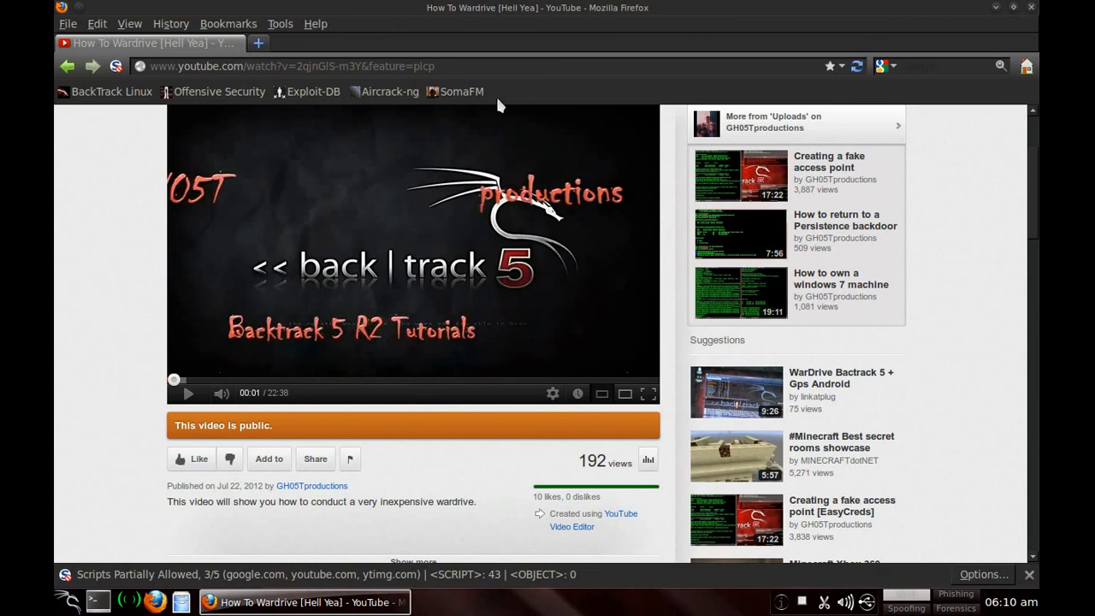
pyautogui.moveTo(564, 280)
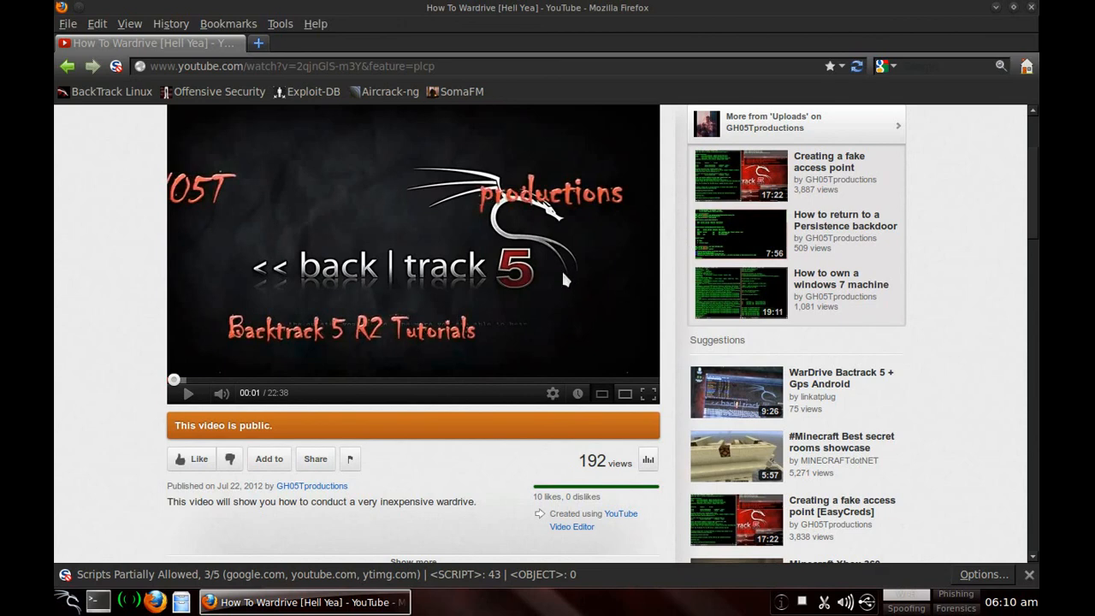
pyautogui.moveTo(1009, 36)
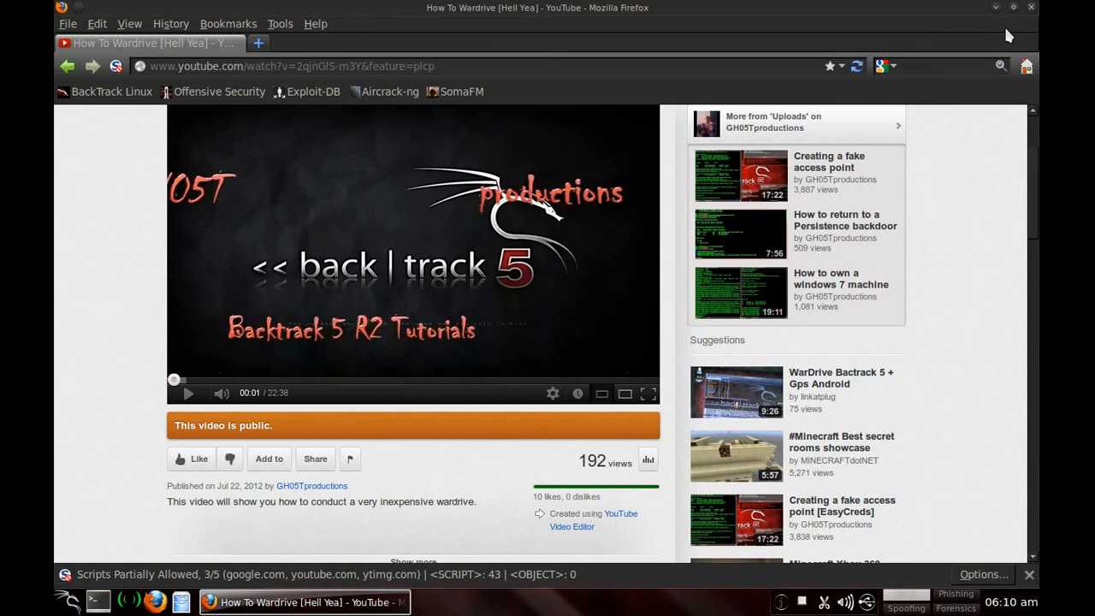
pyautogui.moveTo(1019, 10)
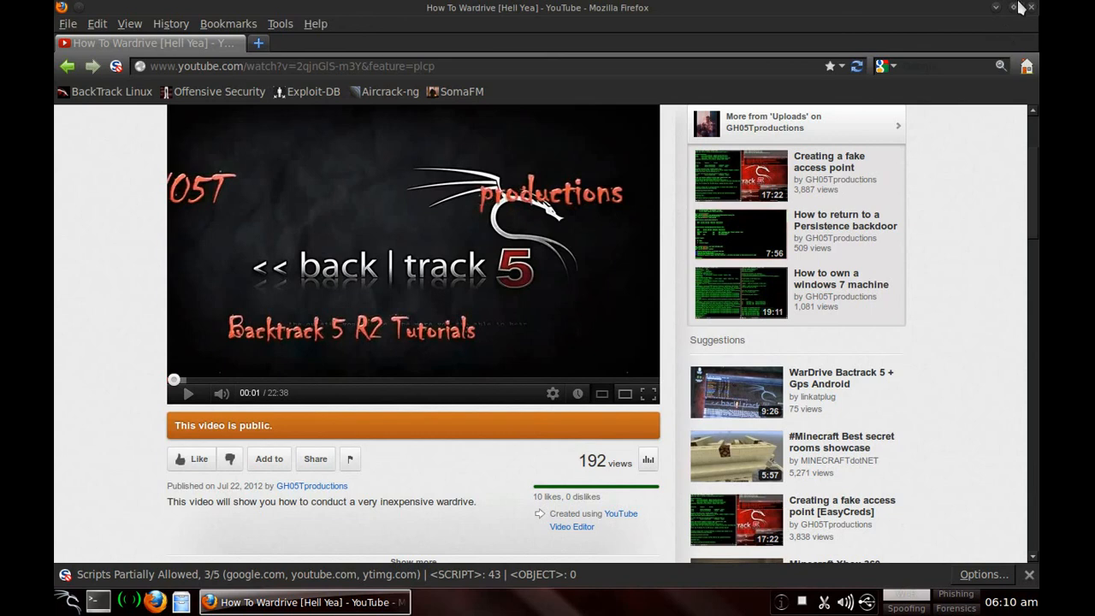
# - Let the How To Wardrive video play past its advert, then close Firefox to the desktop
pyautogui.click(1019, 7)
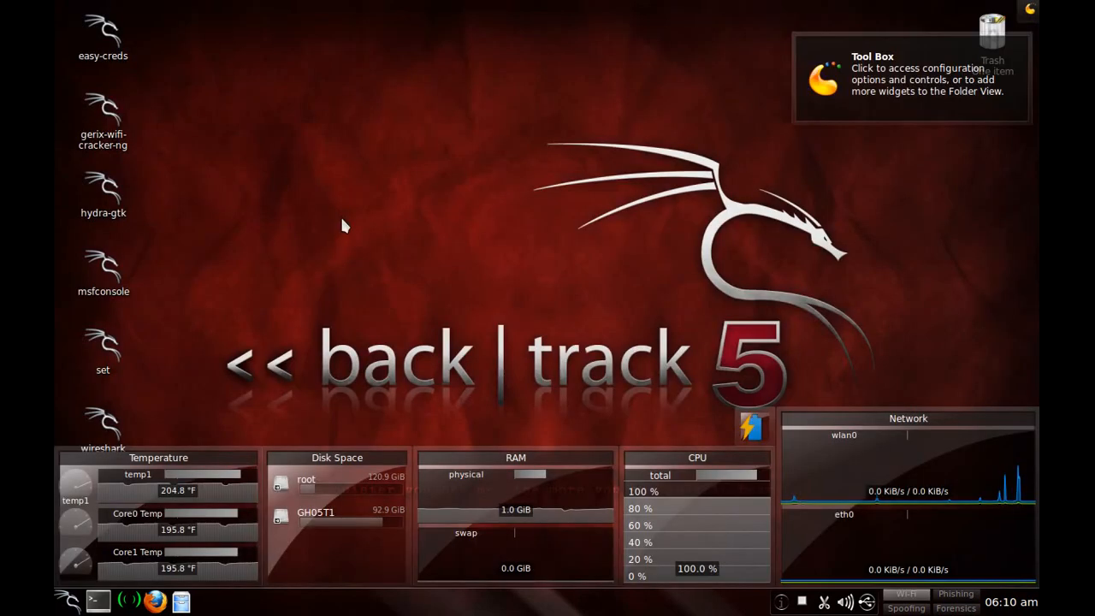